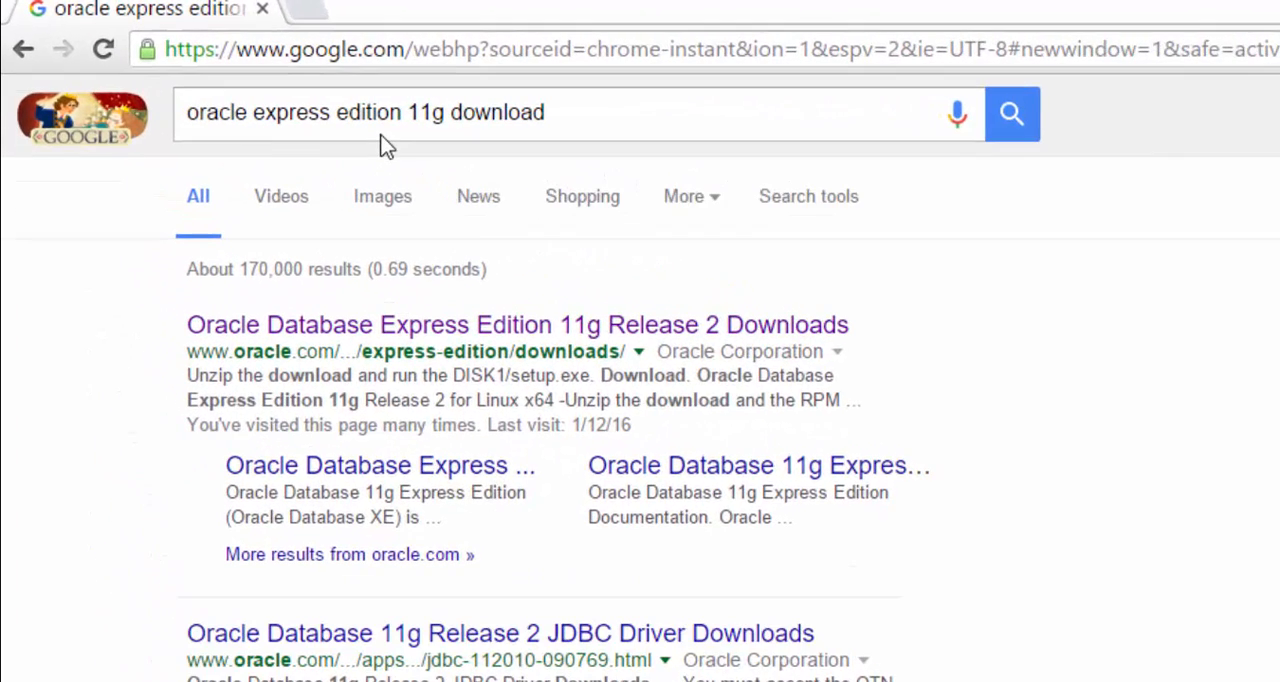
mouse_move(518, 256)
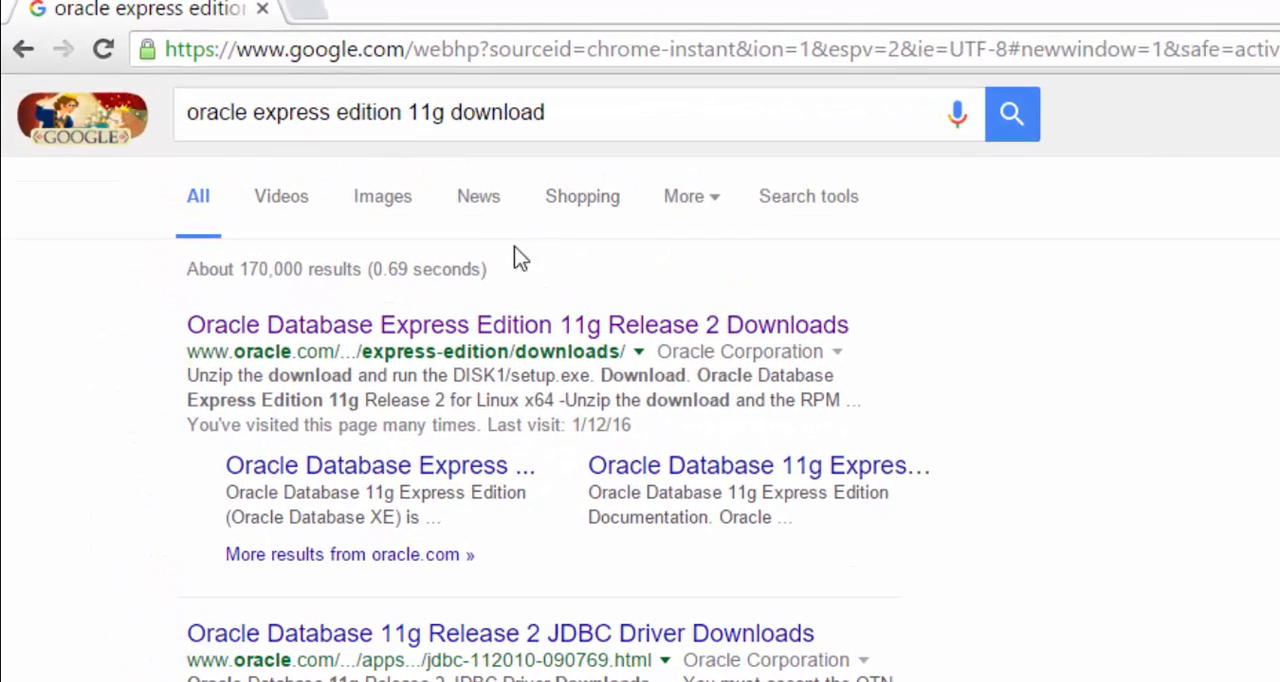
mouse_move(462, 232)
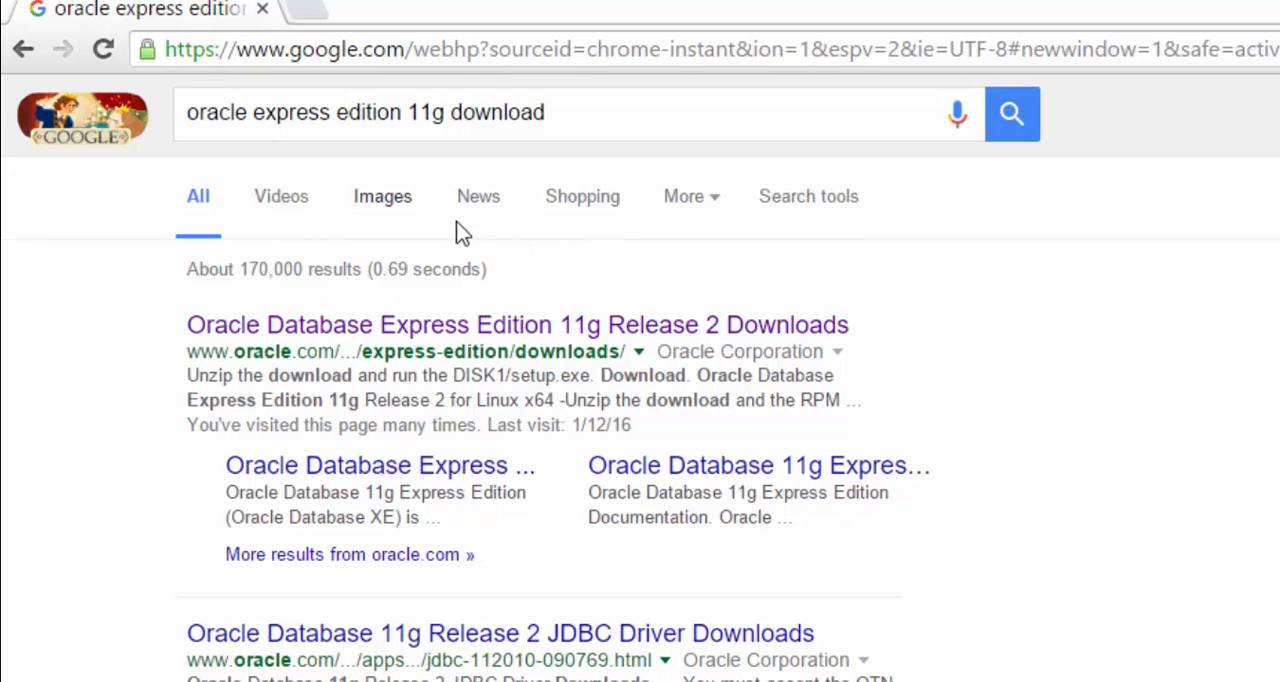
Open Oracle's XE 11g Release 2 download page from Google and accept its license agreement
click(516, 324)
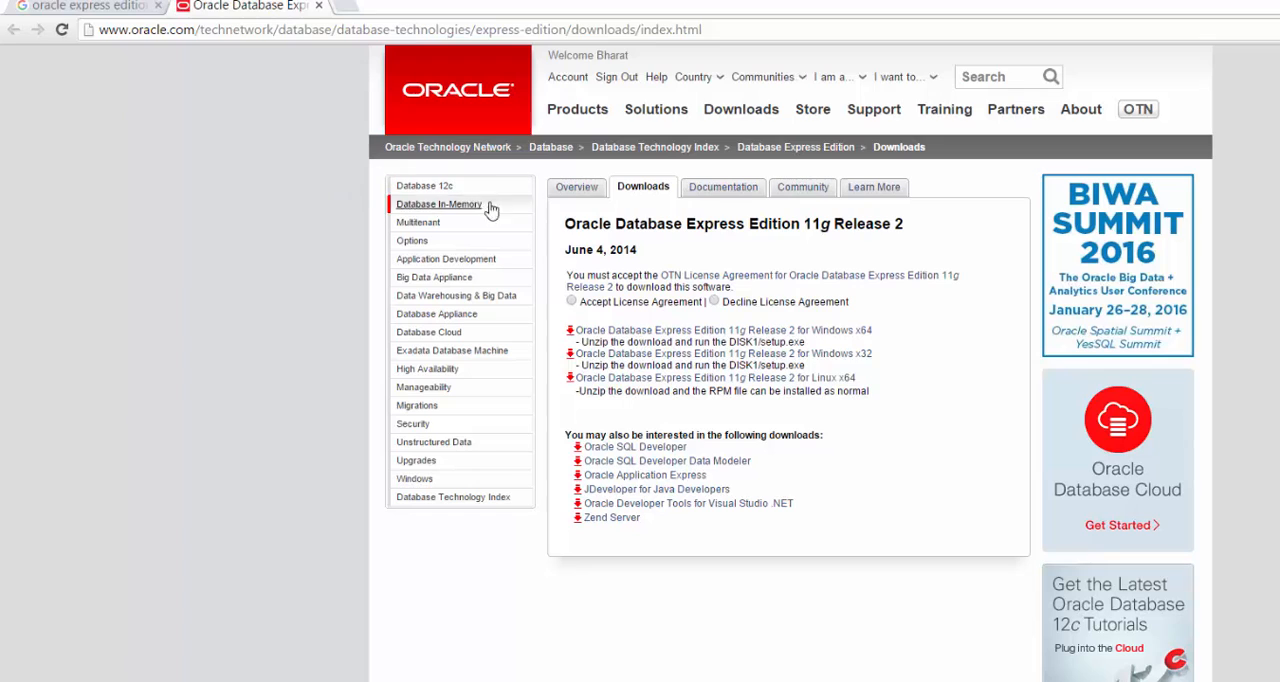
mouse_move(576, 318)
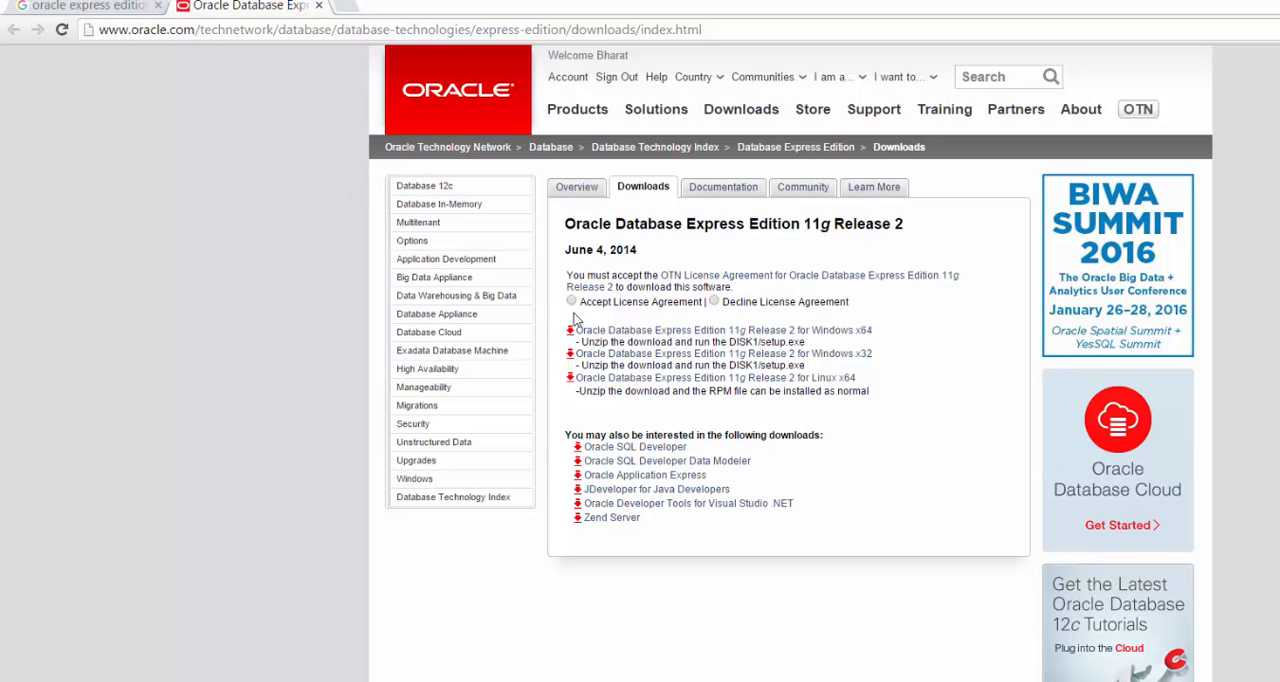
click(568, 300)
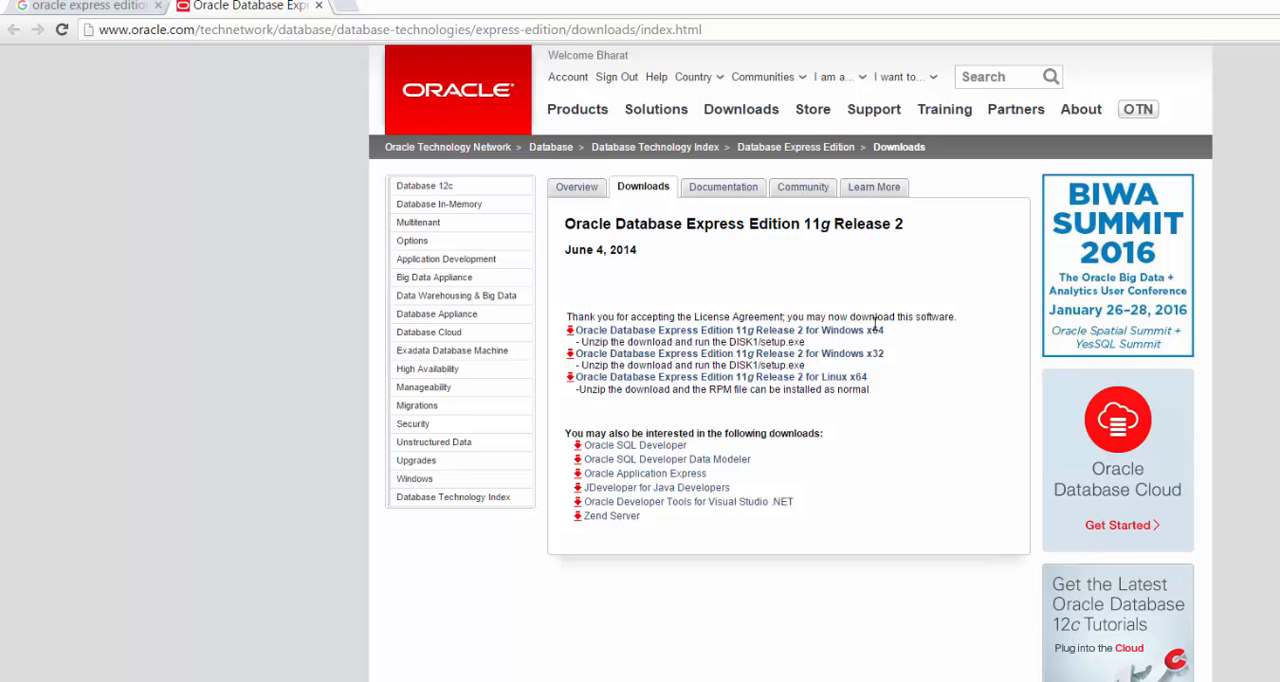
mouse_move(904, 348)
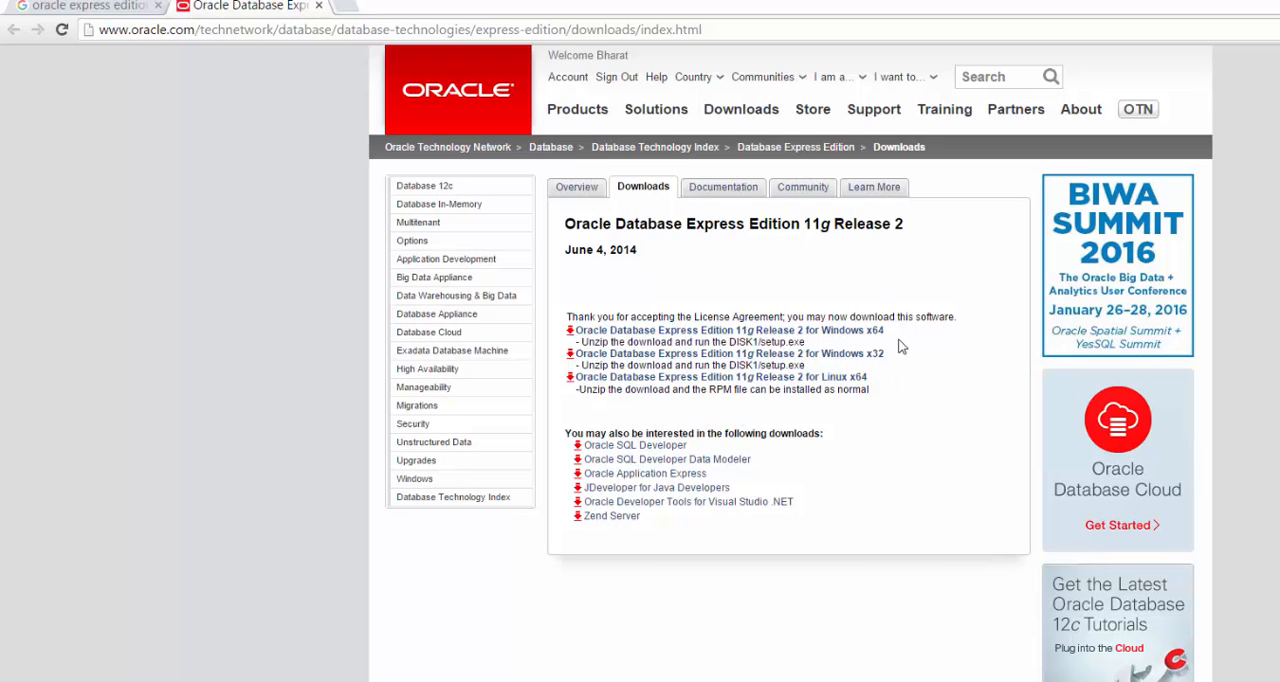
mouse_move(920, 372)
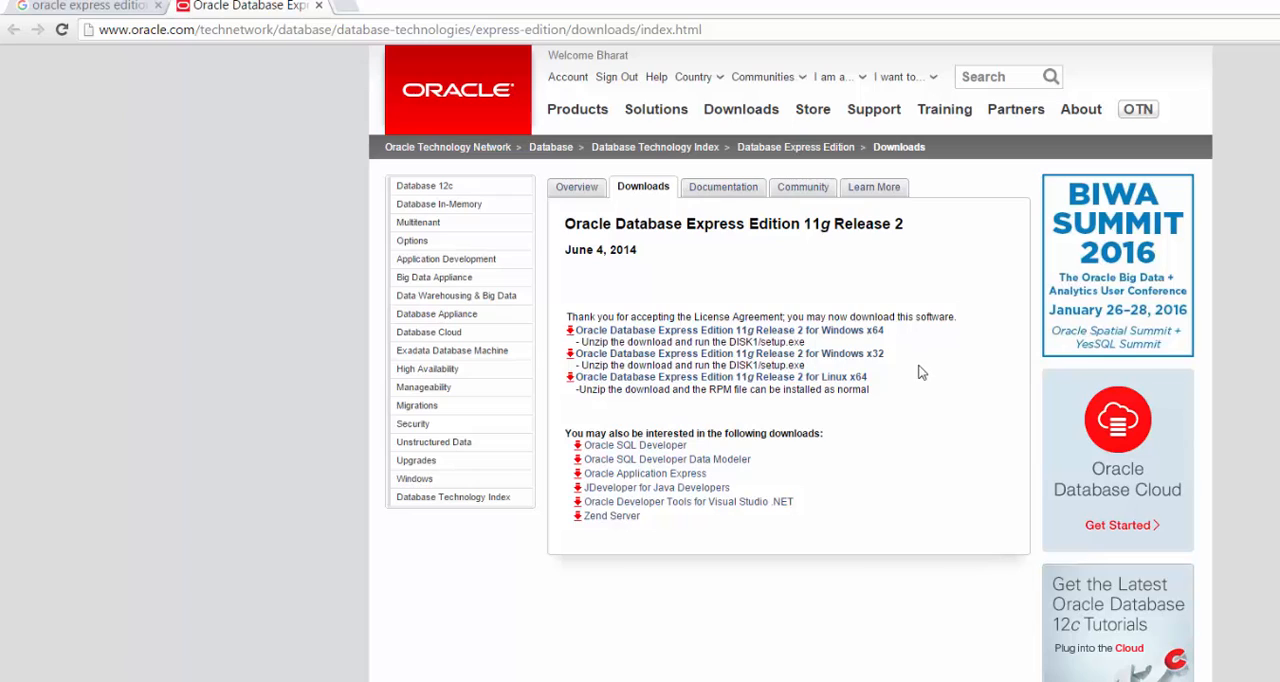
mouse_move(926, 356)
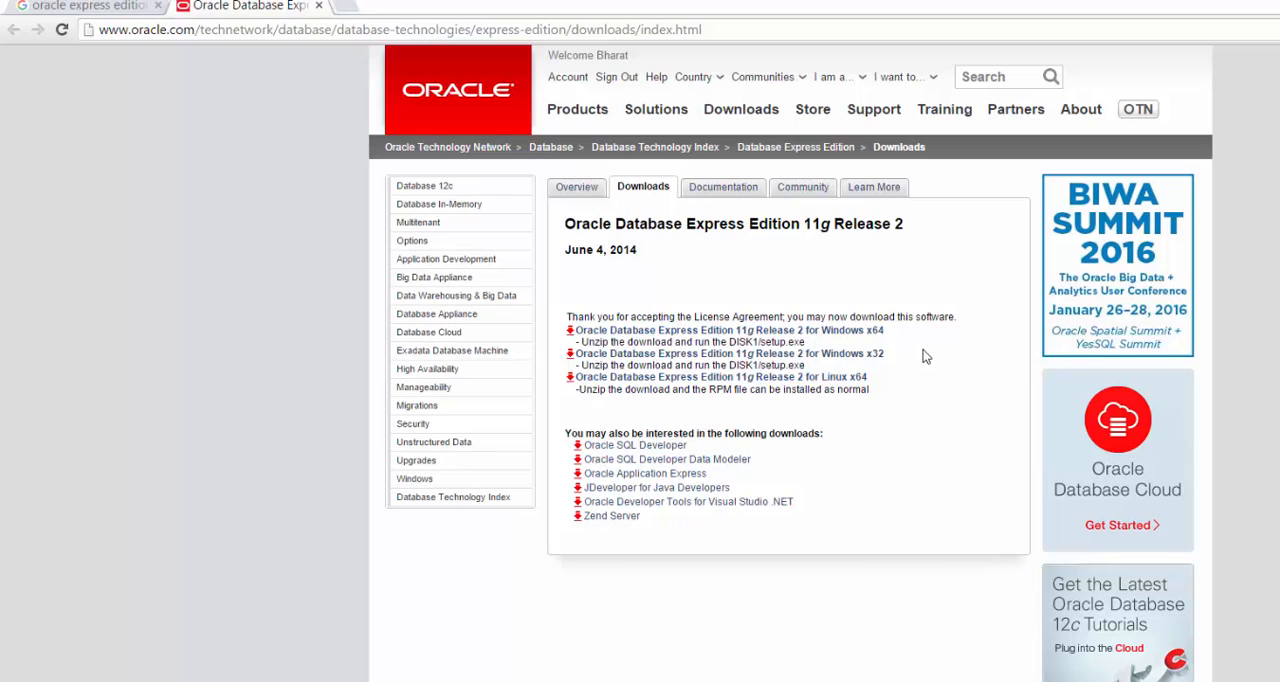
mouse_move(868, 336)
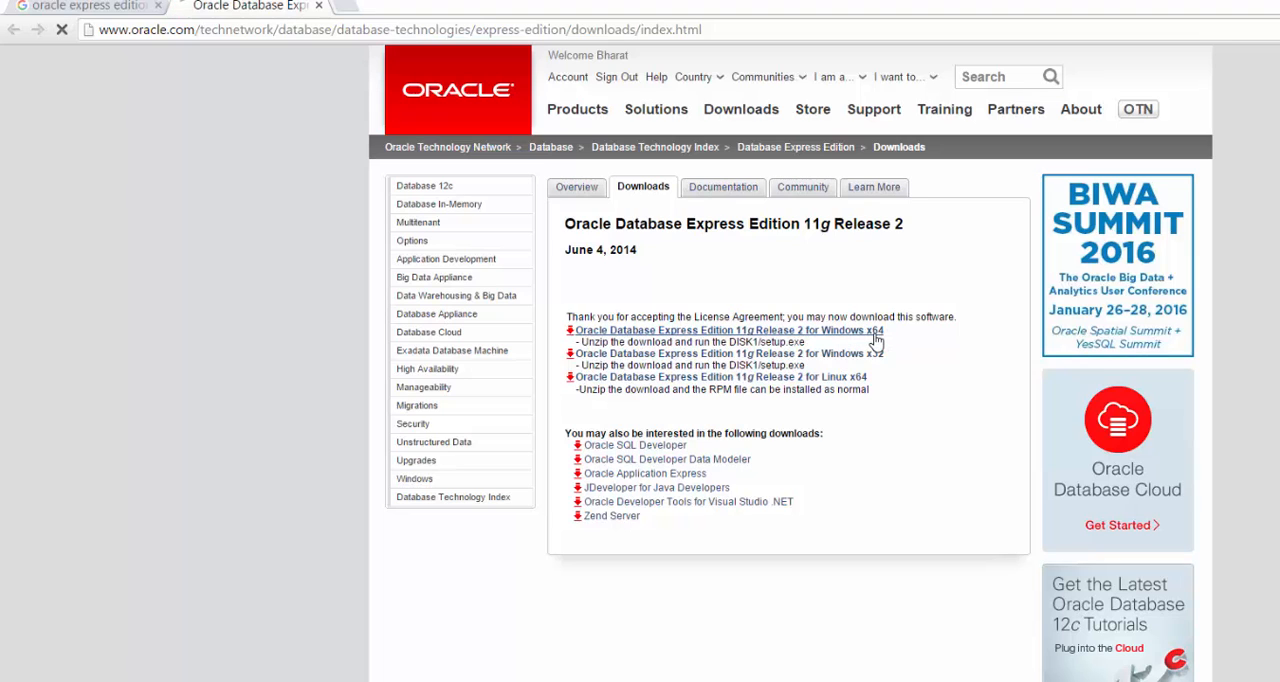
Start the Windows x64 download of Oracle XE and sign in to the Oracle account
click(724, 330)
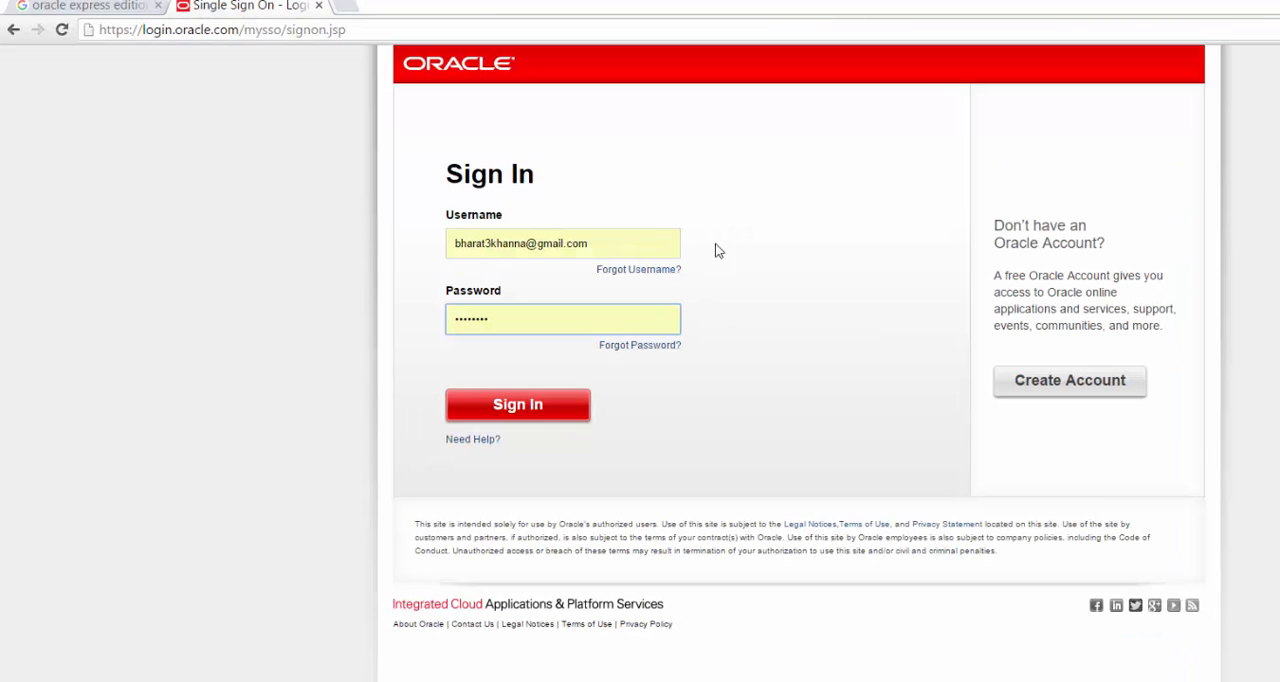
mouse_move(704, 240)
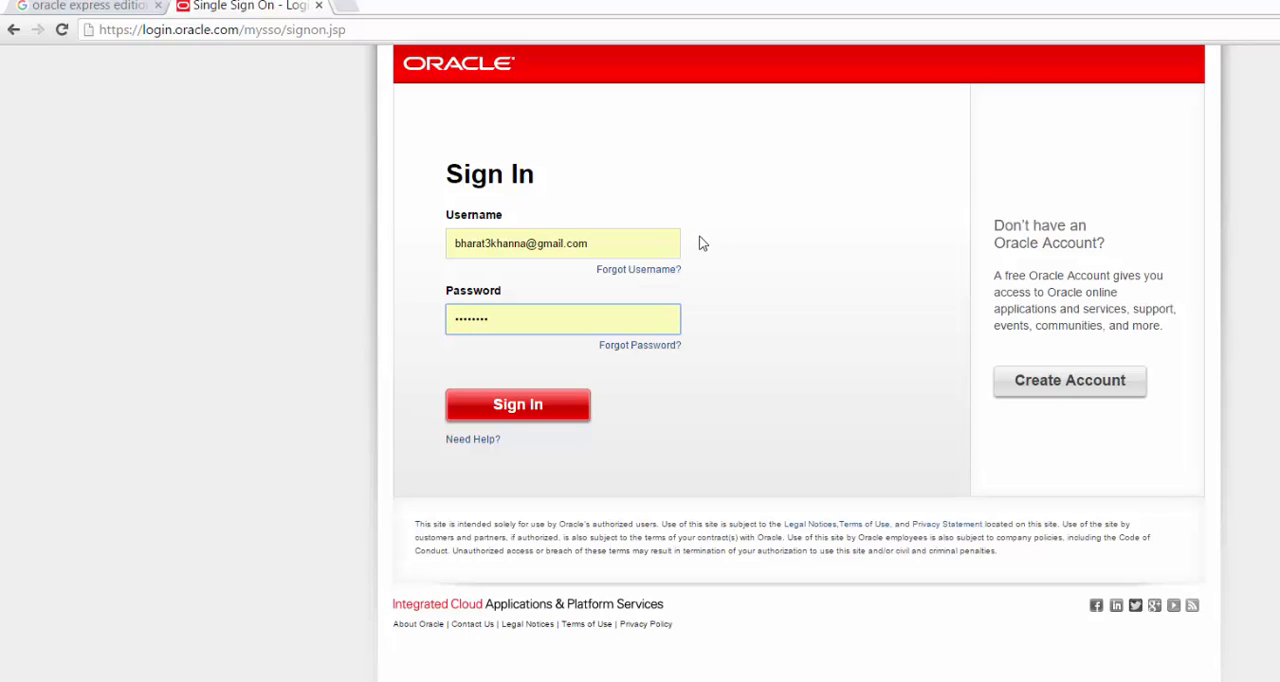
click(604, 248)
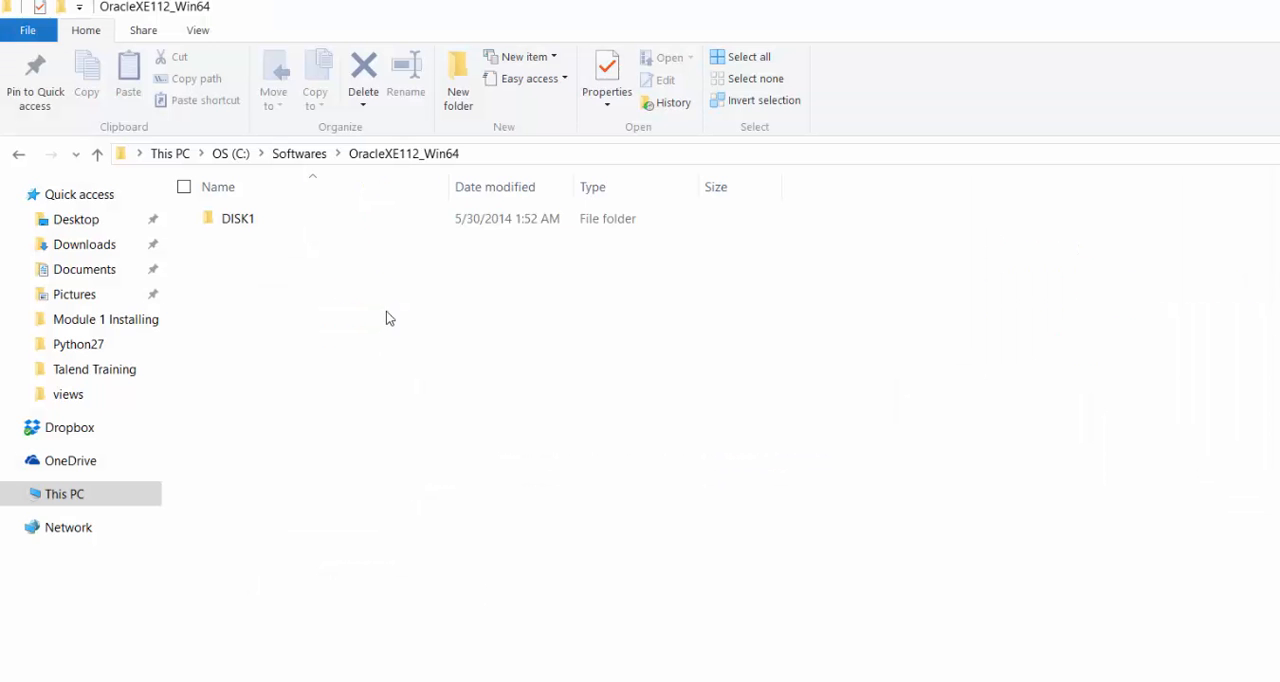
mouse_move(344, 308)
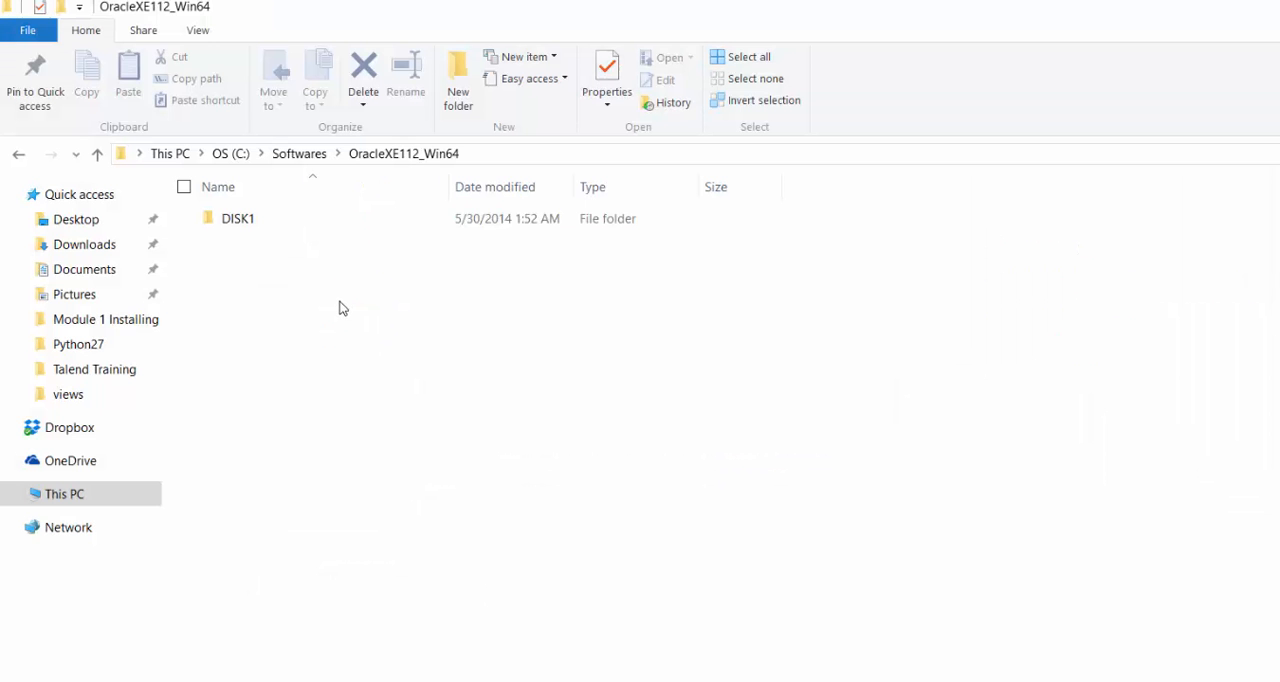
mouse_move(256, 264)
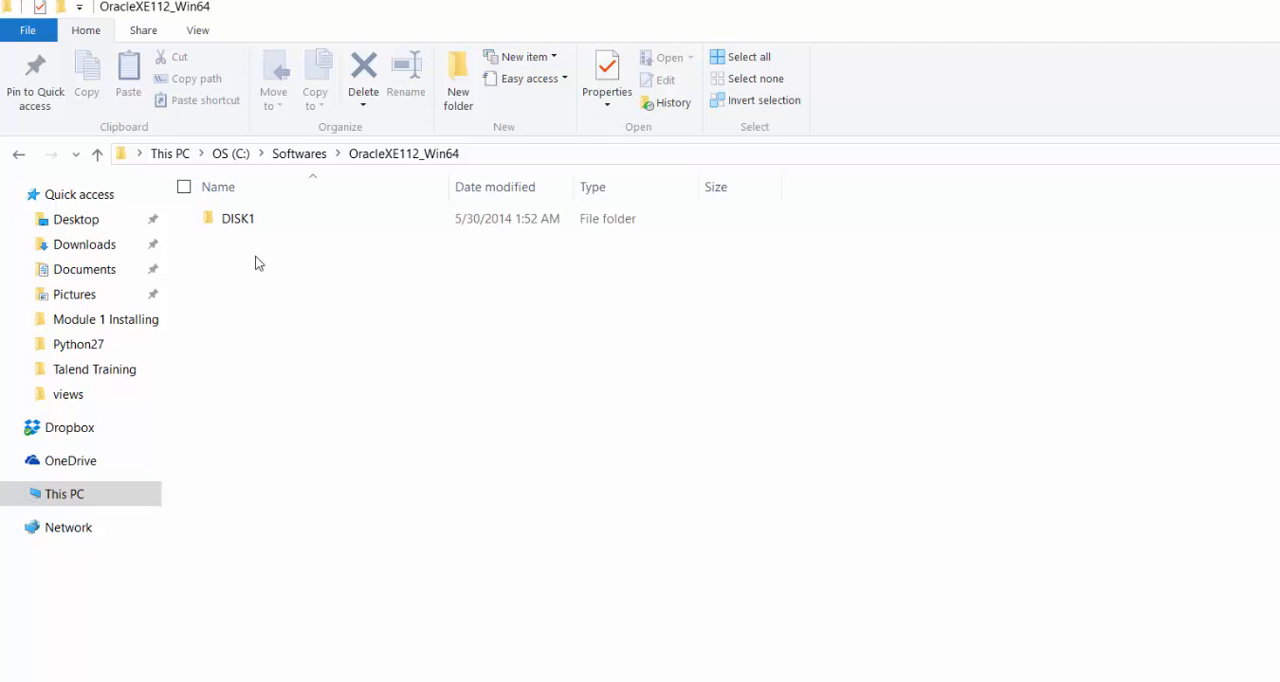
mouse_move(330, 258)
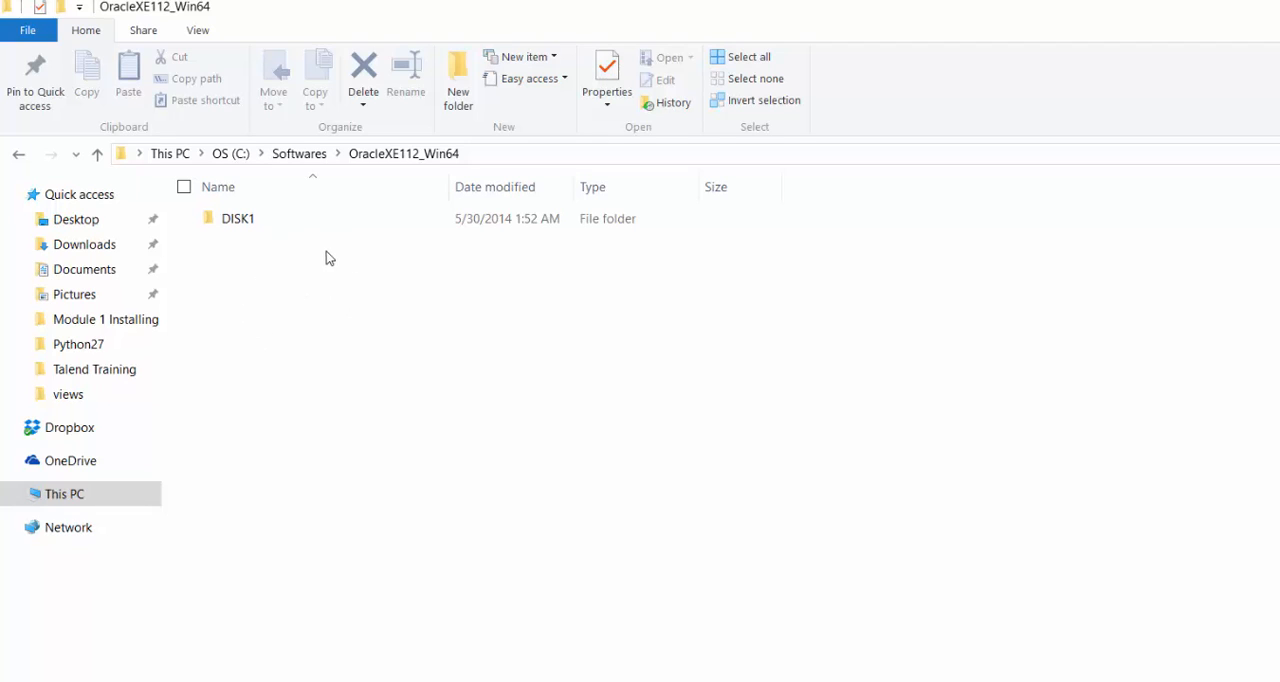
Open the DISK1 folder showing setup.exe with its response and upgrade folders
double_click(236, 218)
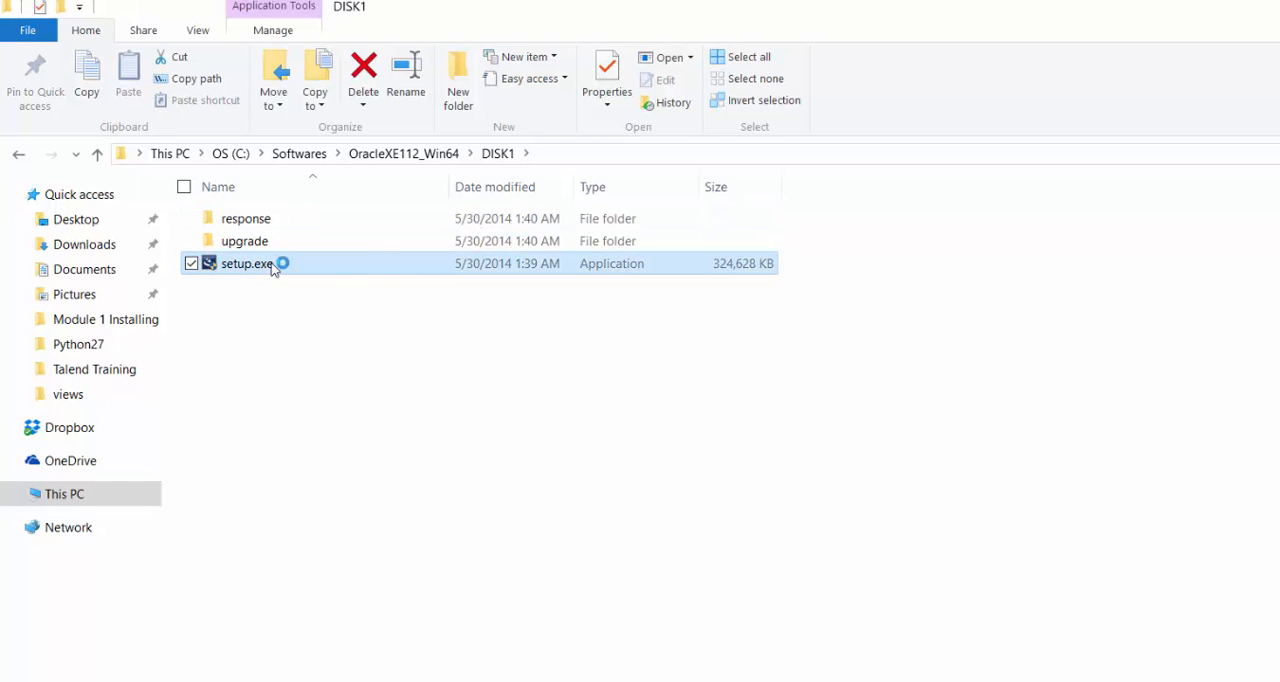
mouse_move(370, 278)
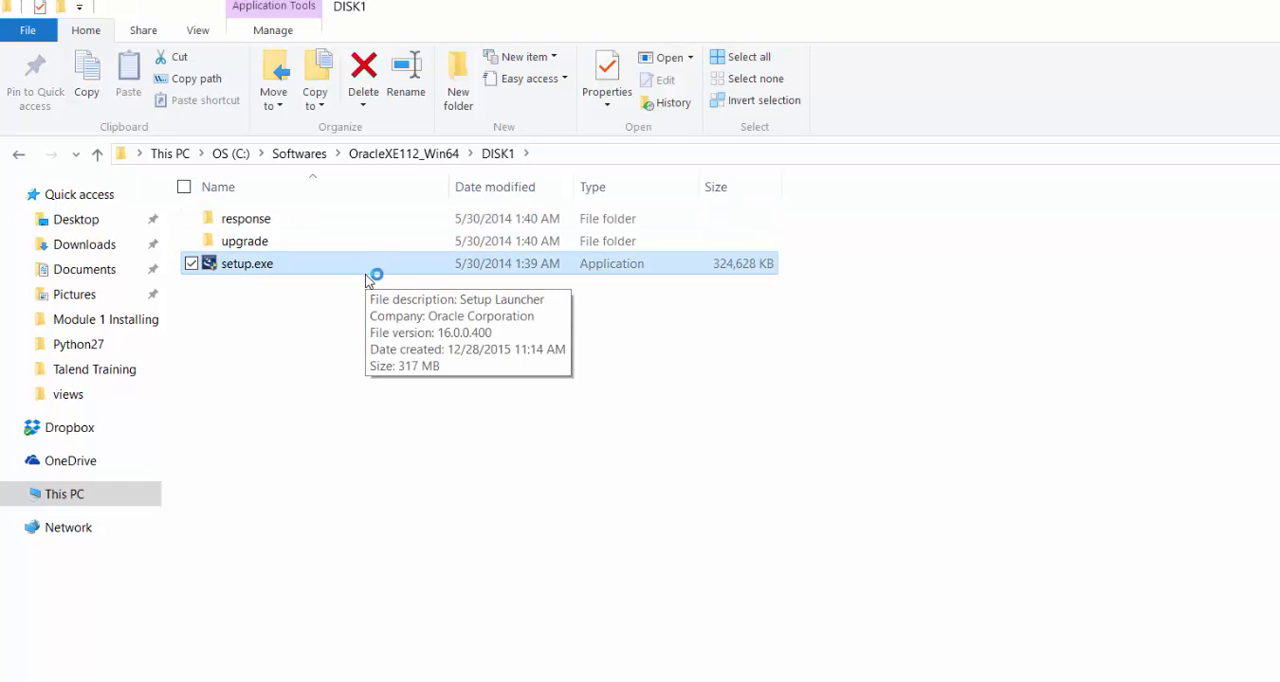
mouse_move(376, 336)
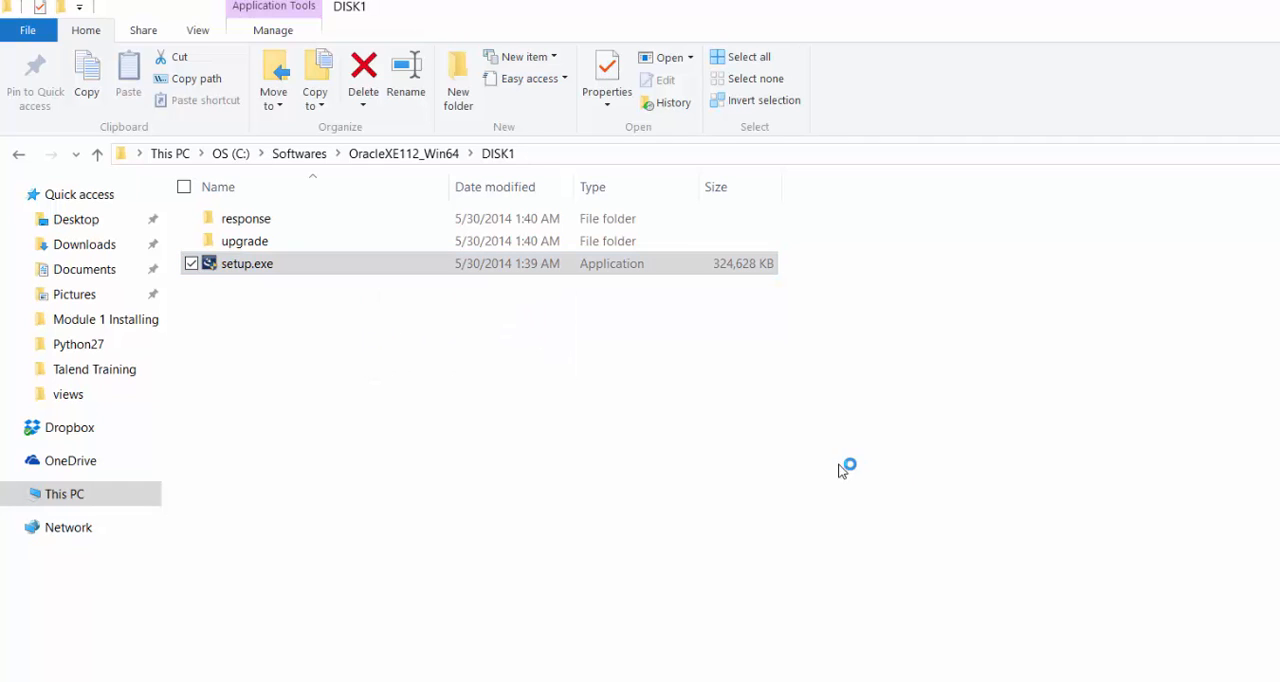
Launch setup.exe and keep the default destination folder for Oracle XE
double_click(246, 264)
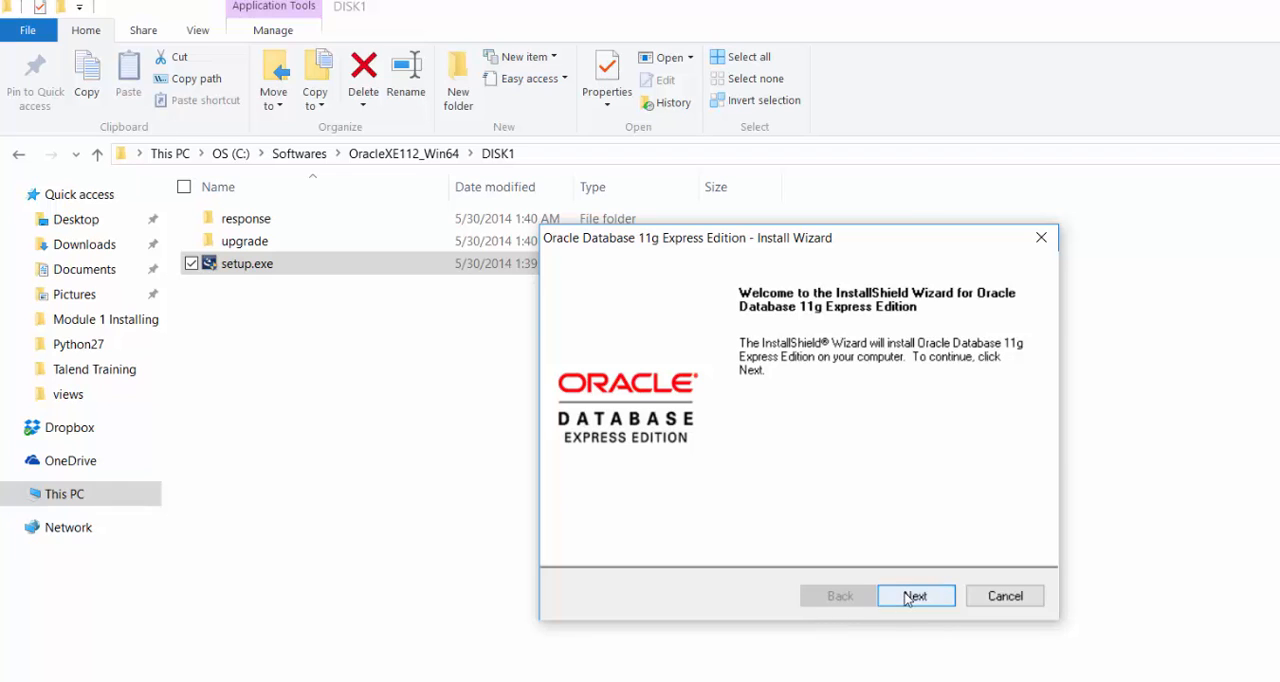
click(916, 596)
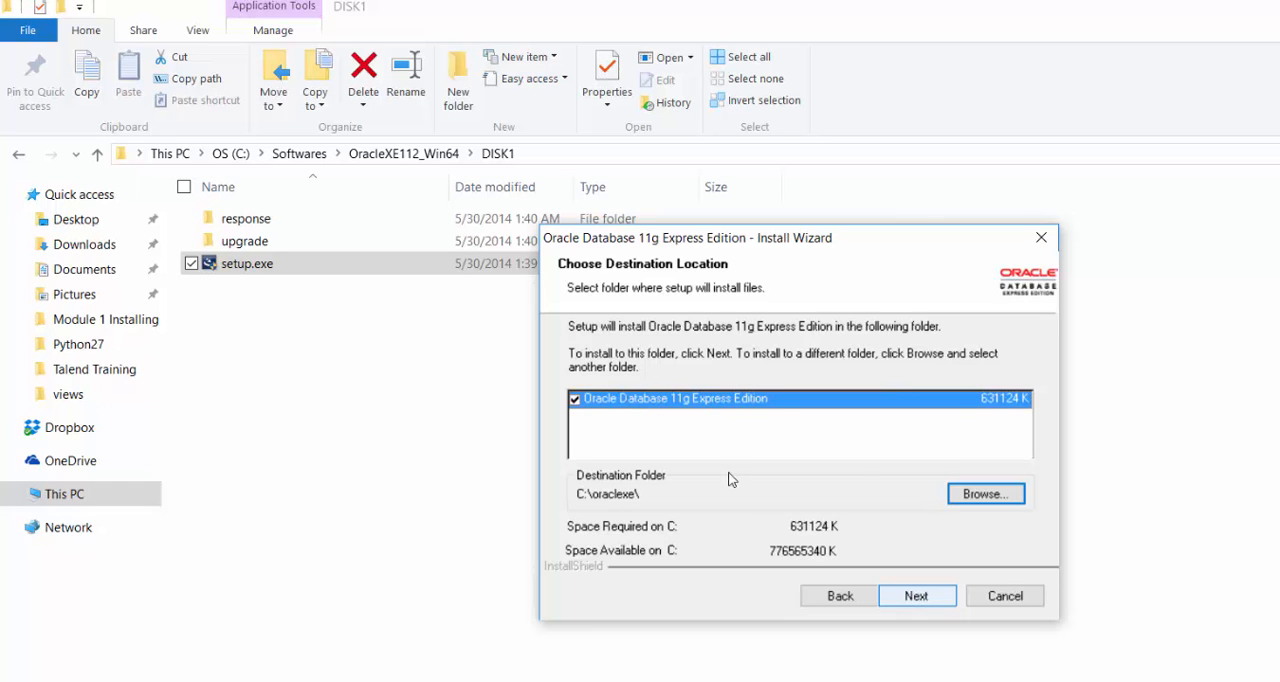
click(918, 596)
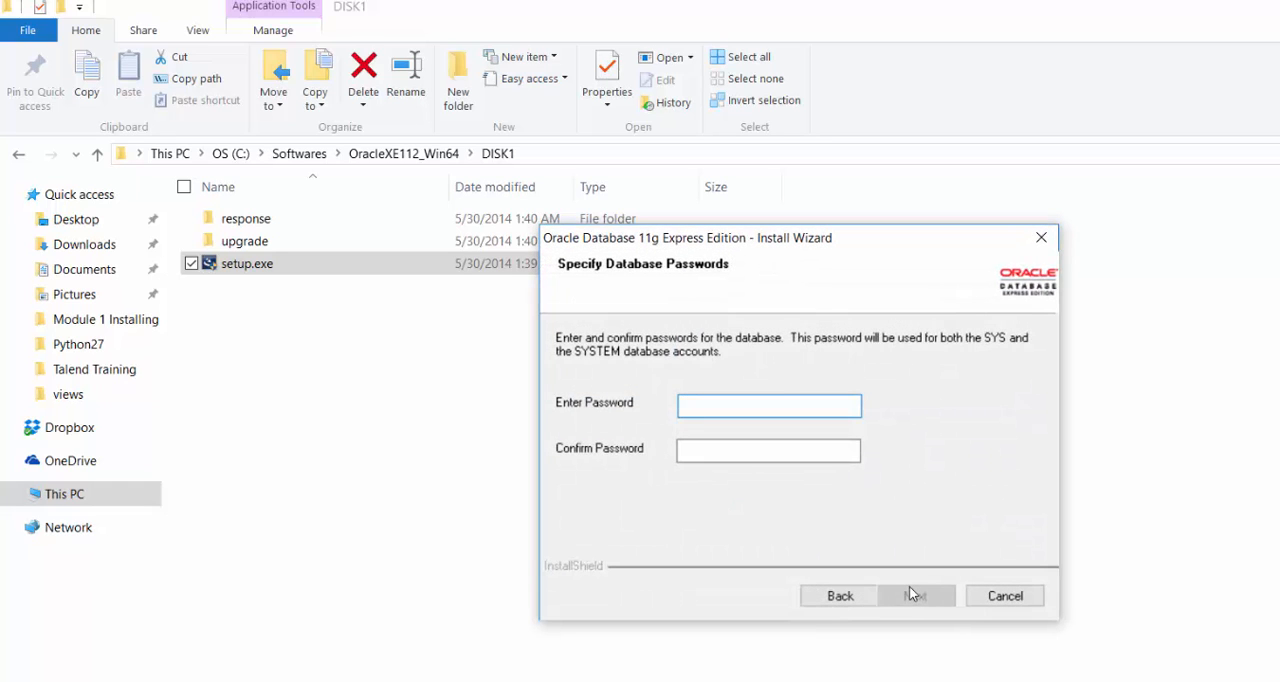
Set and confirm the database password, then begin the installation from the summary
click(768, 404)
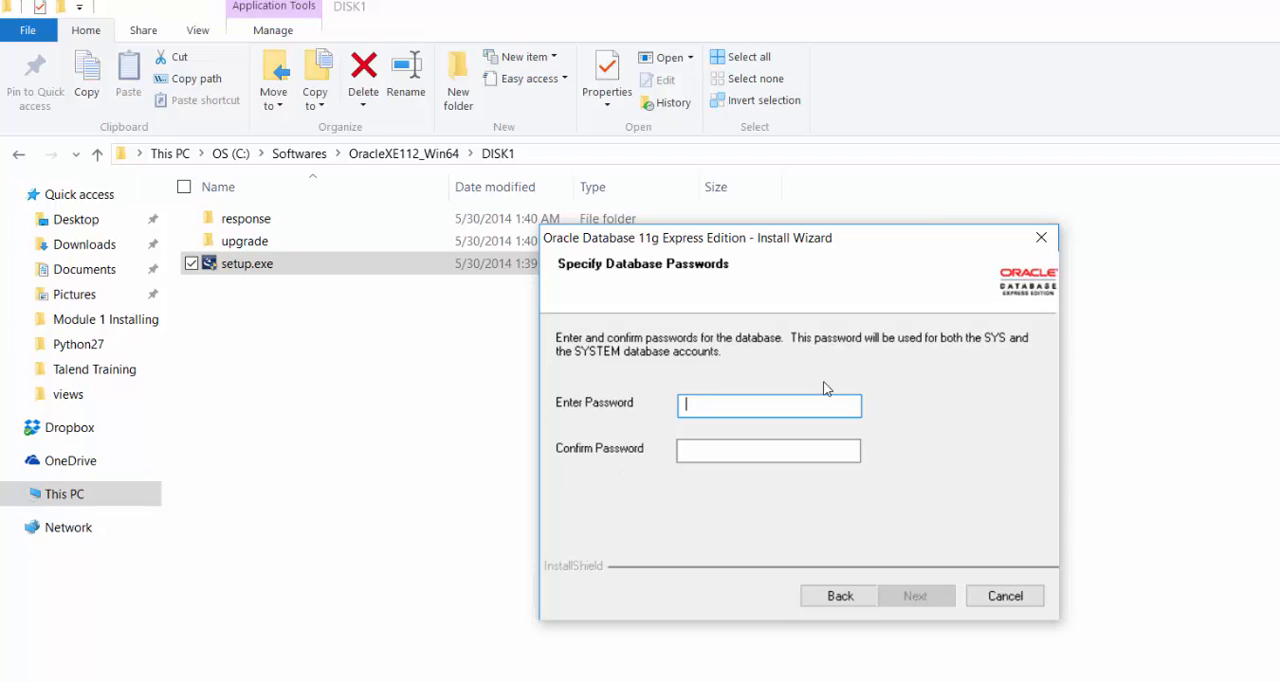
mouse_move(832, 364)
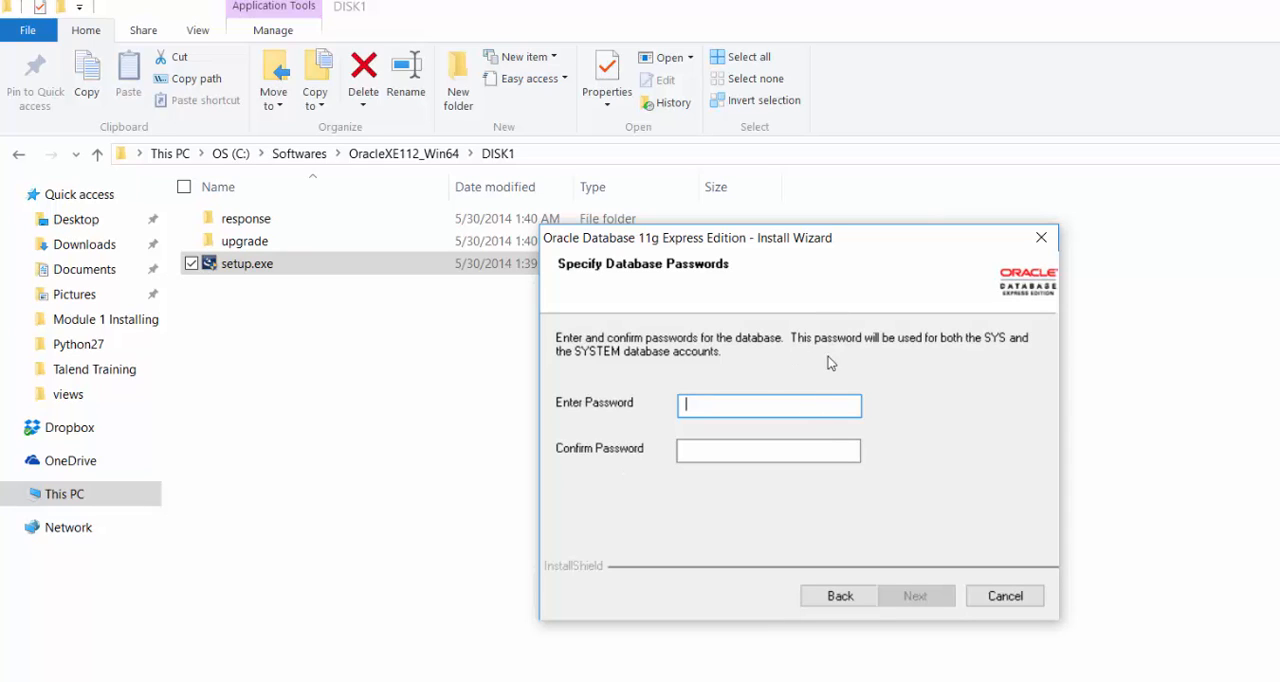
mouse_move(840, 388)
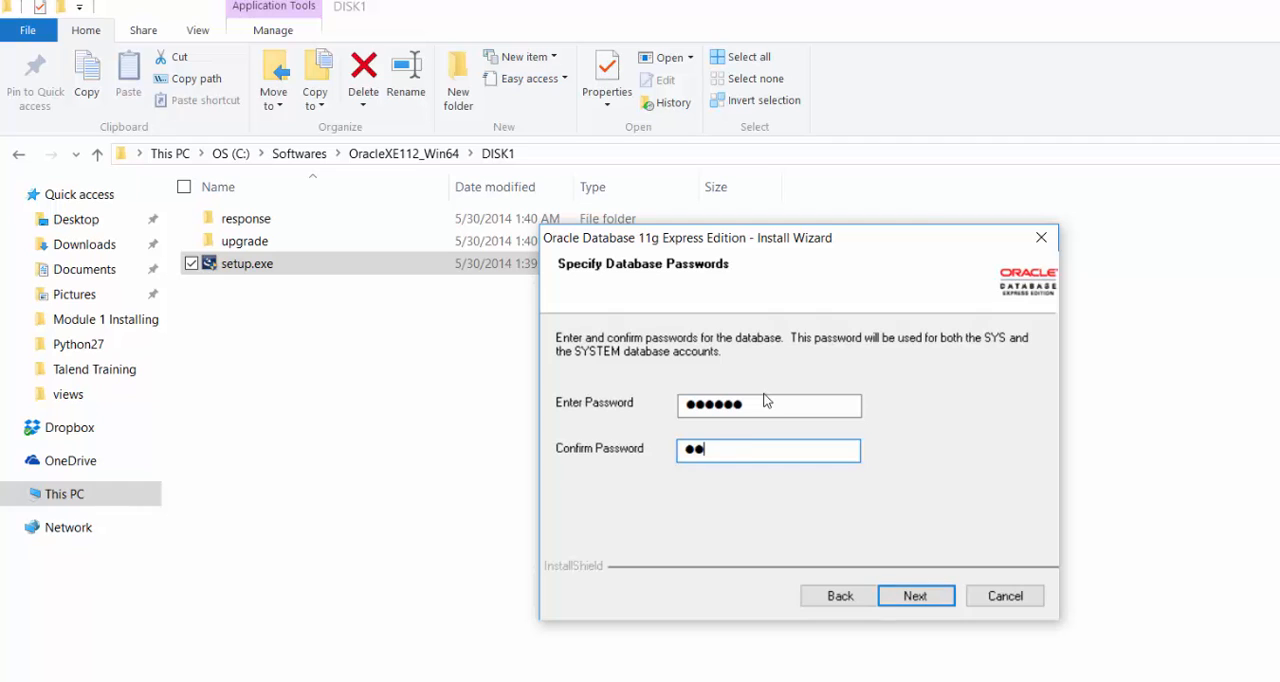
text(••••)
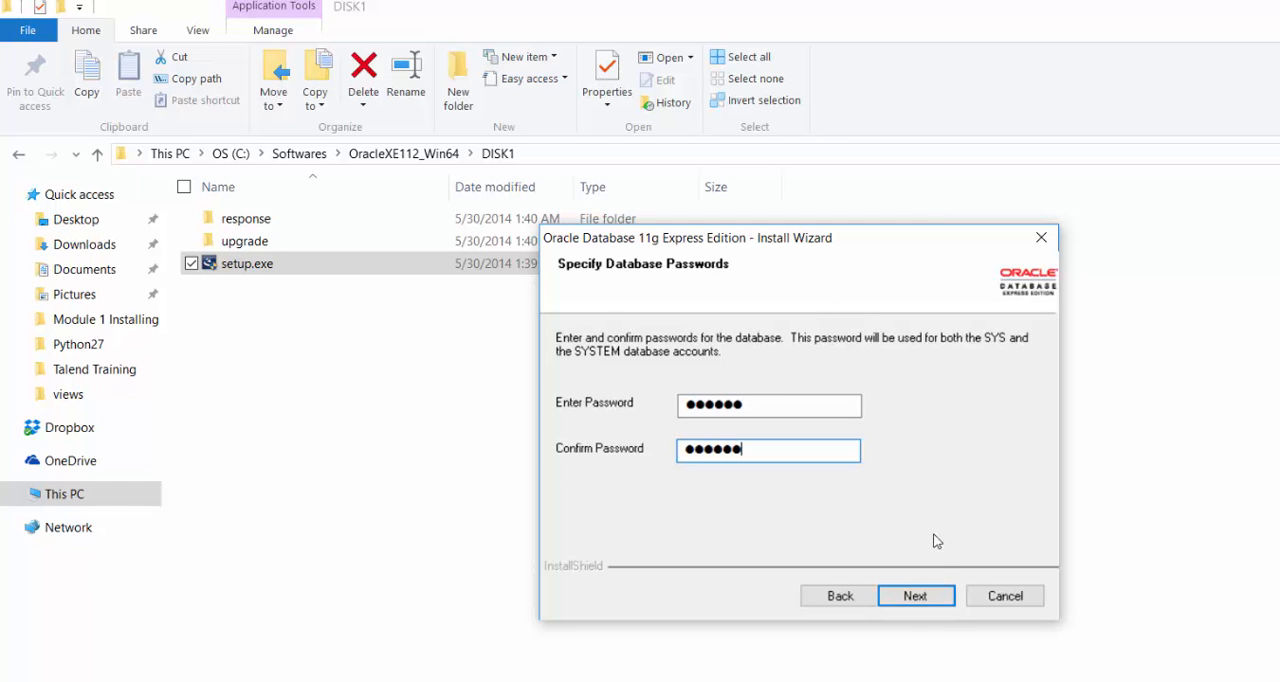
click(916, 596)
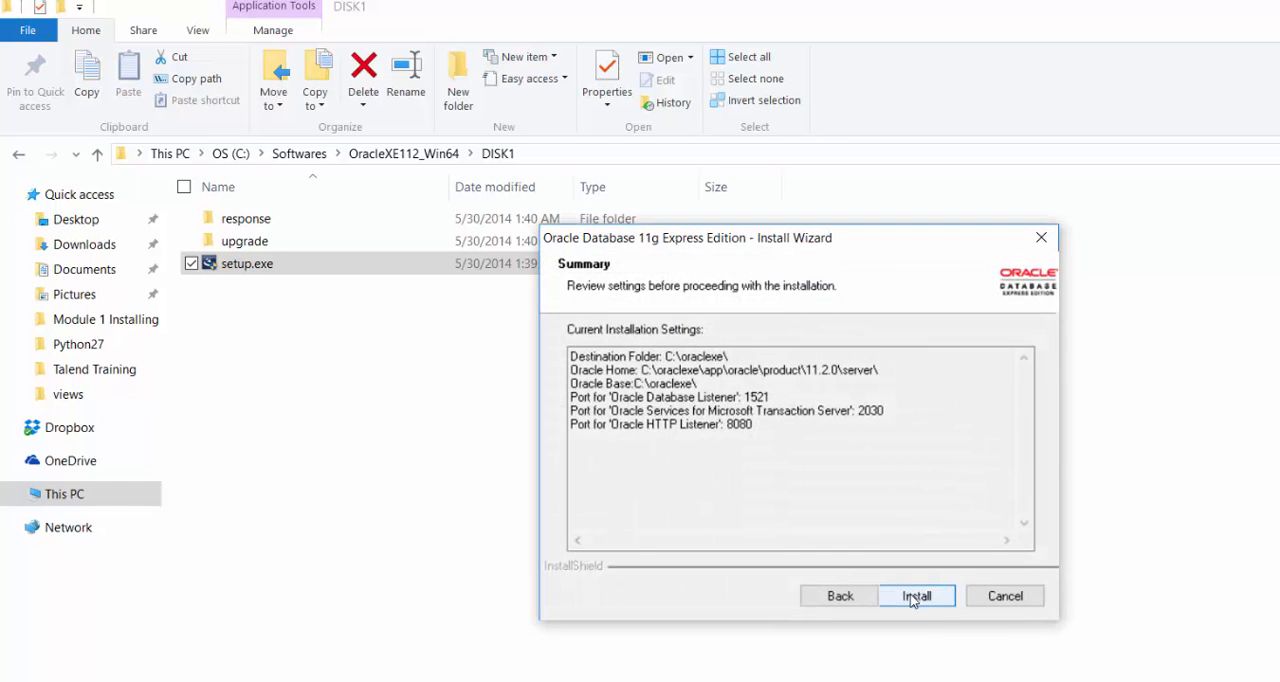
click(916, 596)
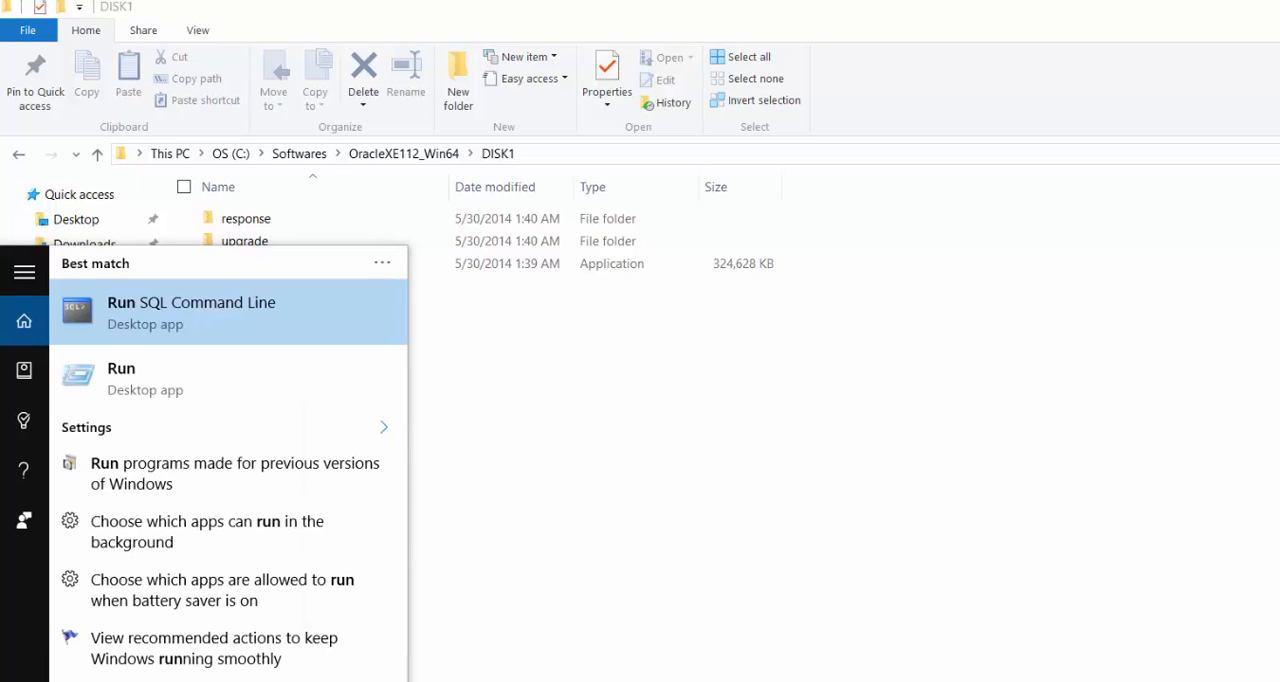
Launch Run SQL Command Line and connect as the system user with its password
click(190, 312)
text(connect)
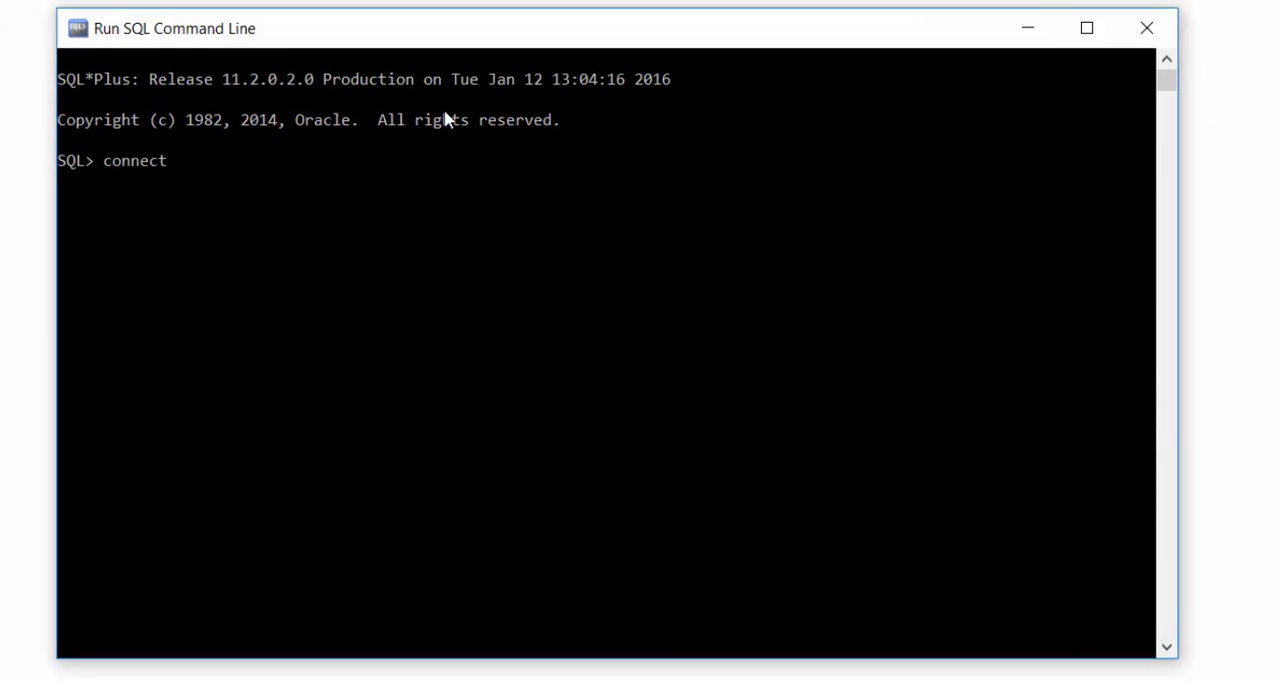
text(system)
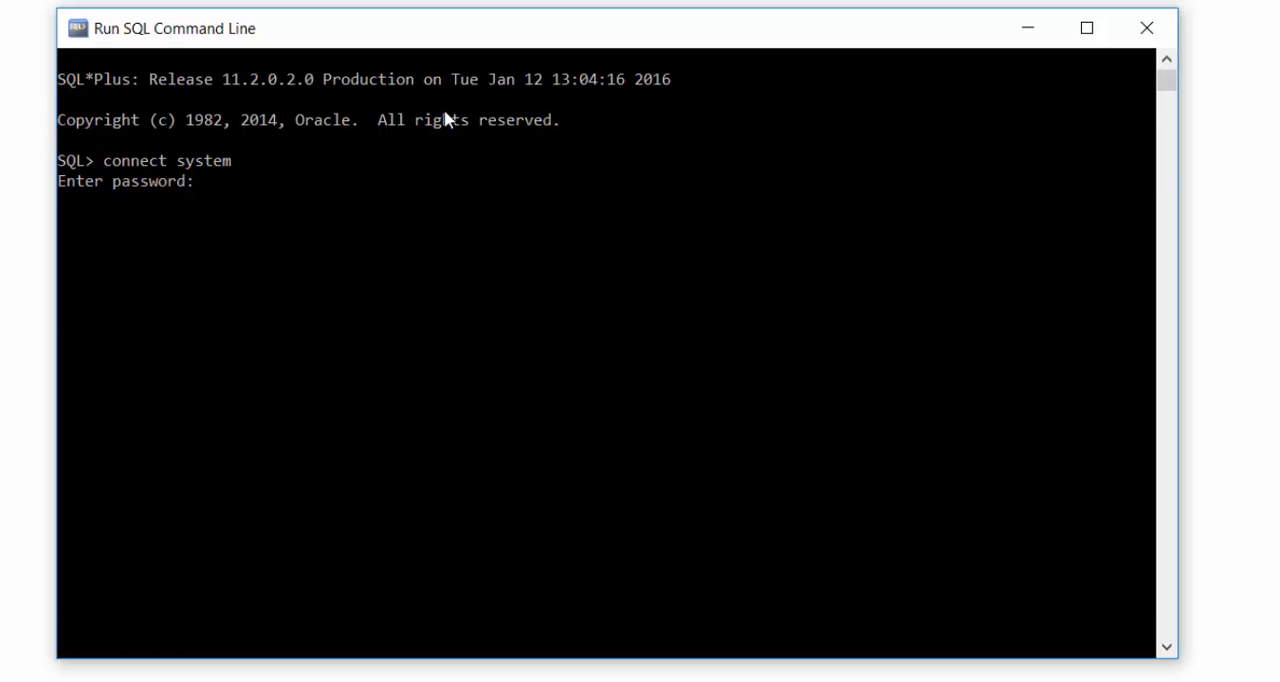
key(Enter)
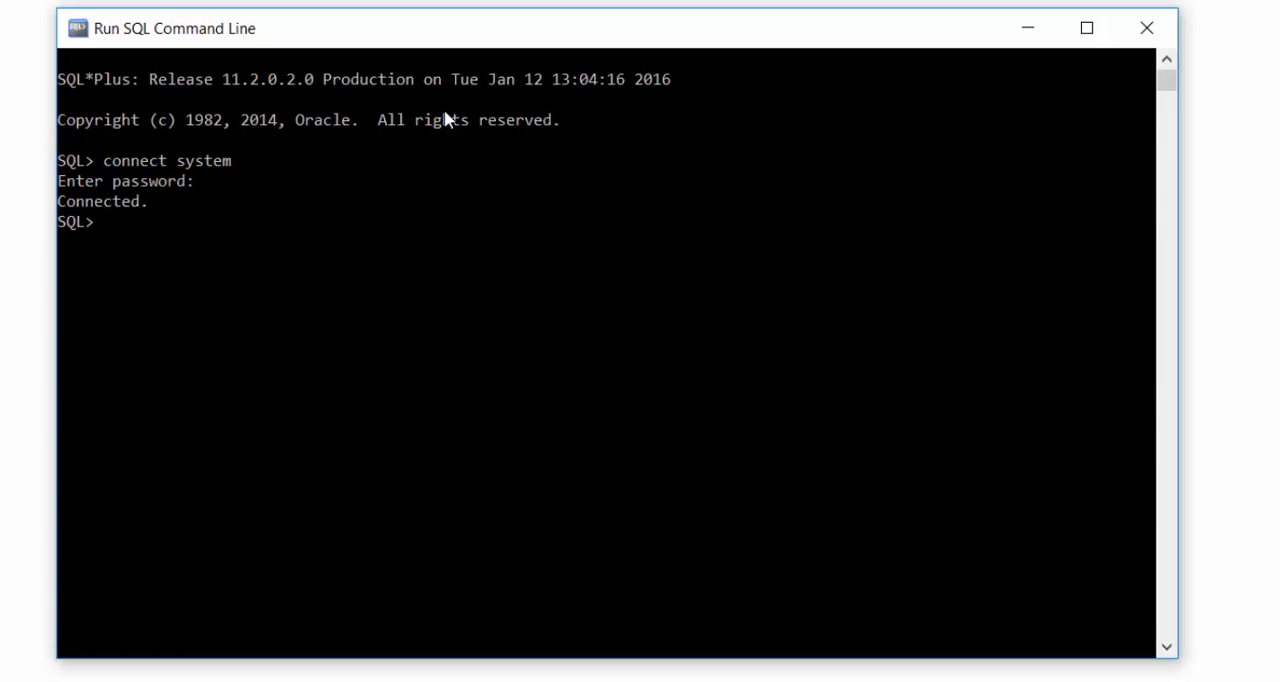
text(create)
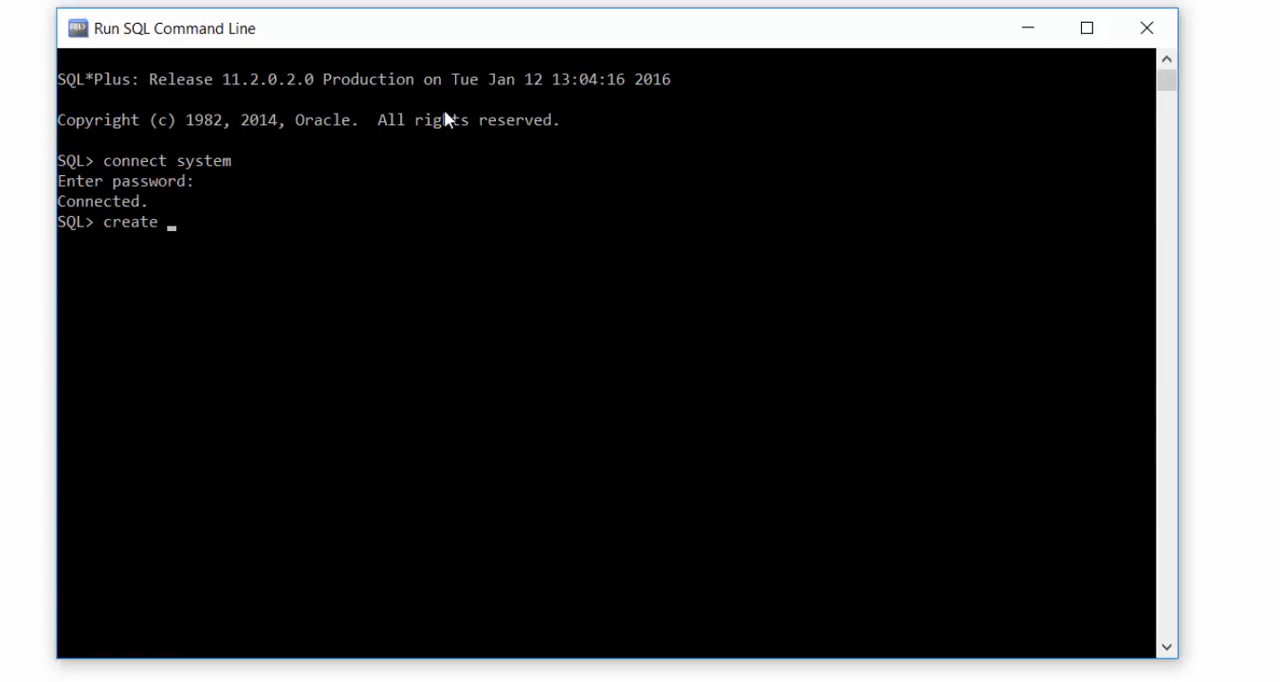
text(user)
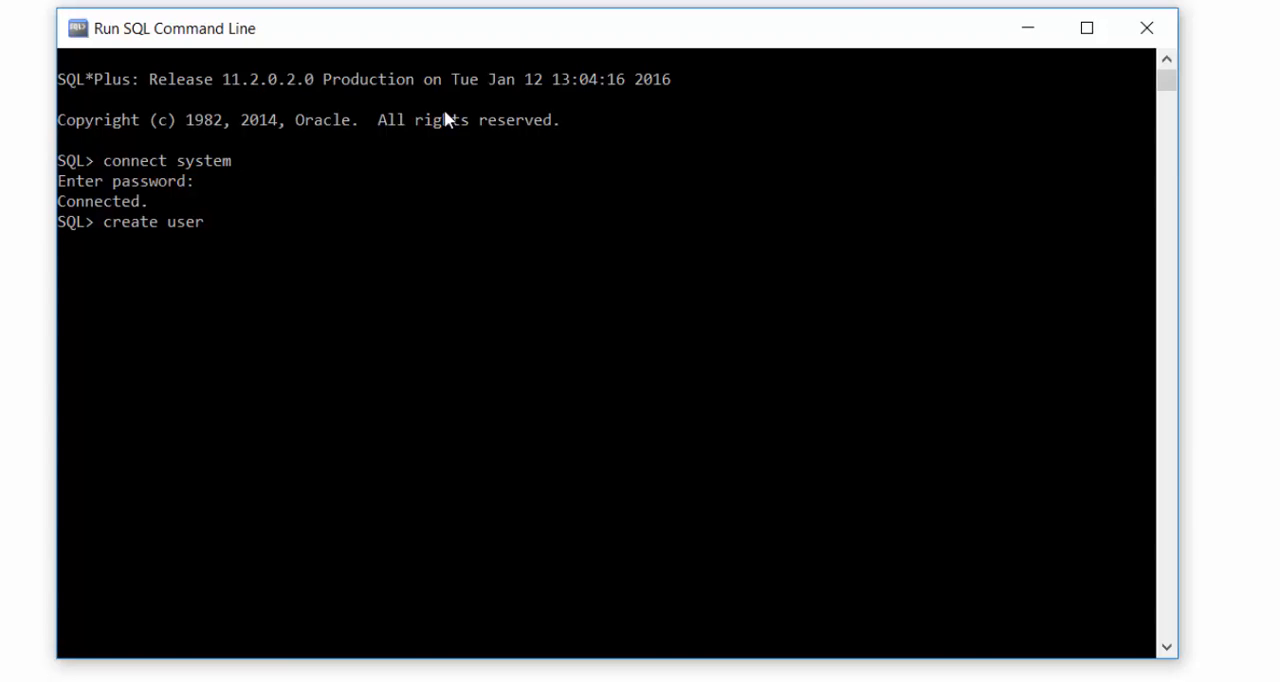
text(bharat identified by bharat;)
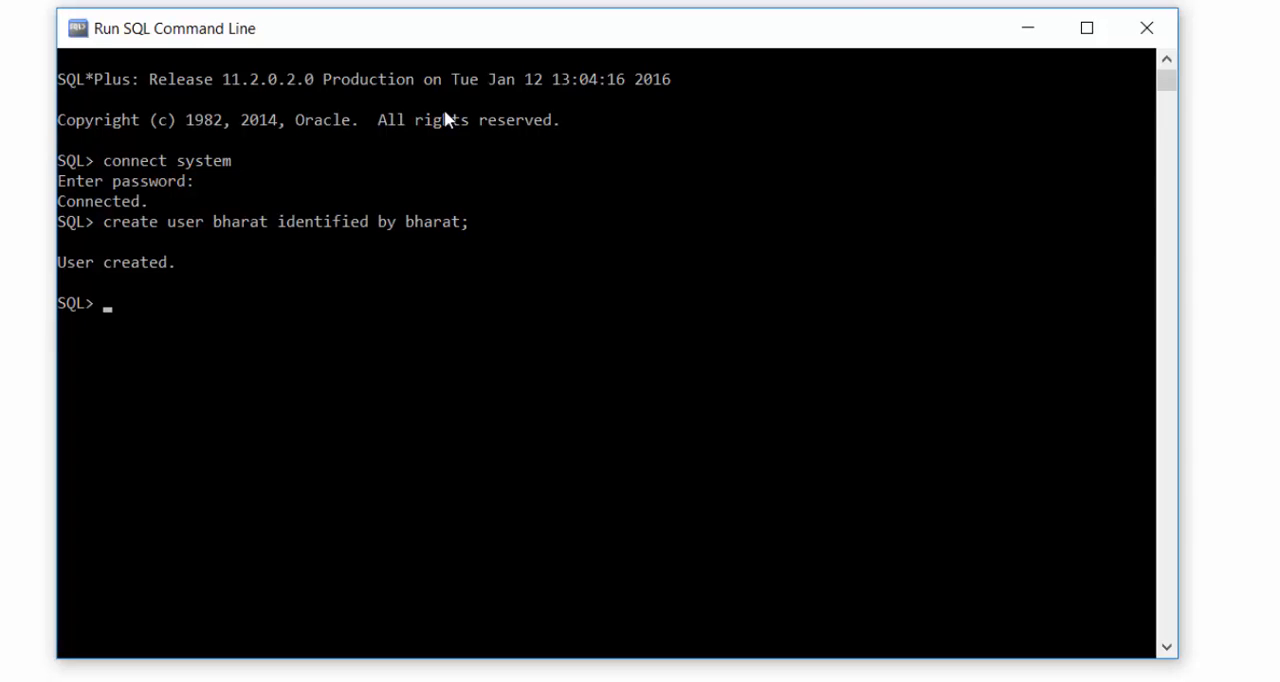
Grant connect, create session and create table privileges to bharat
text(grant)
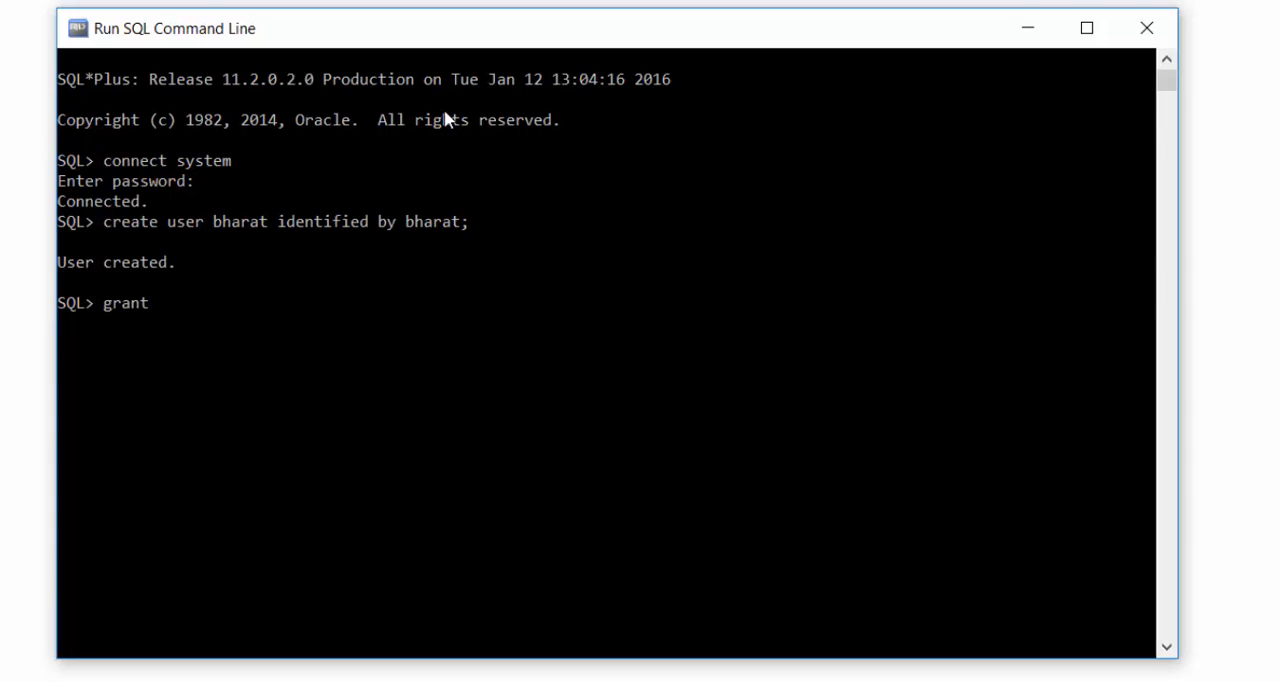
text(conn)
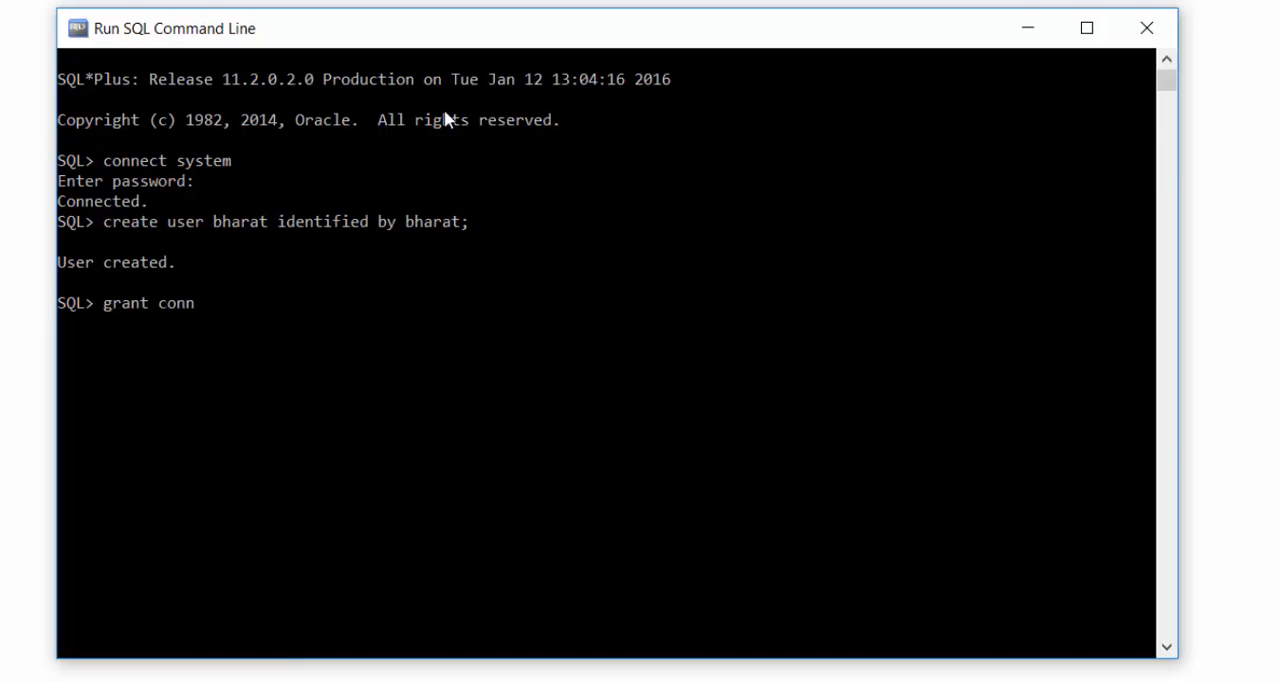
text(ect)
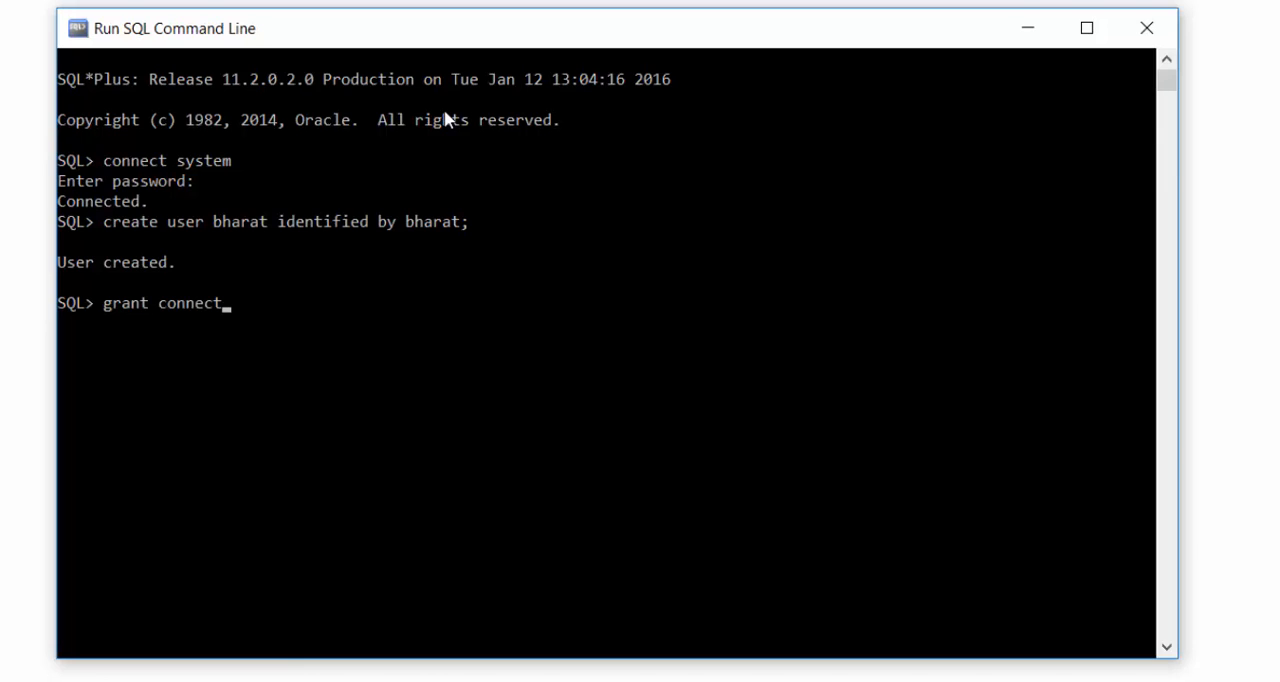
text(, crea)
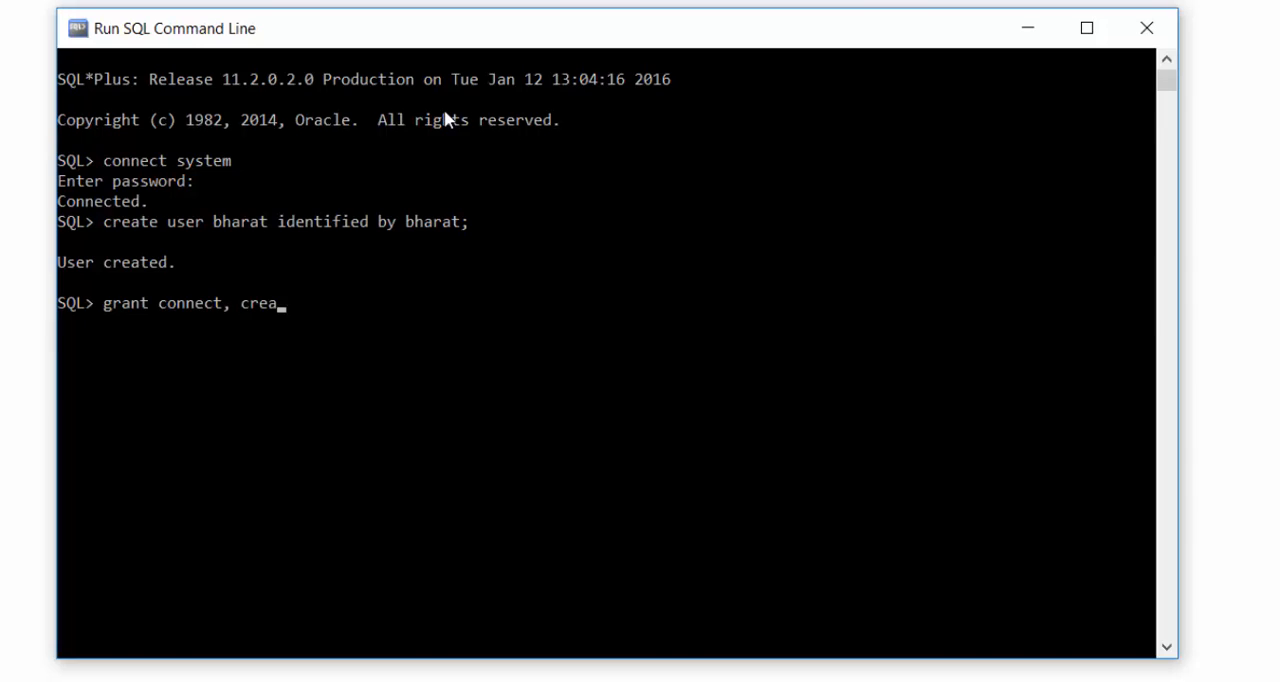
text(te session)
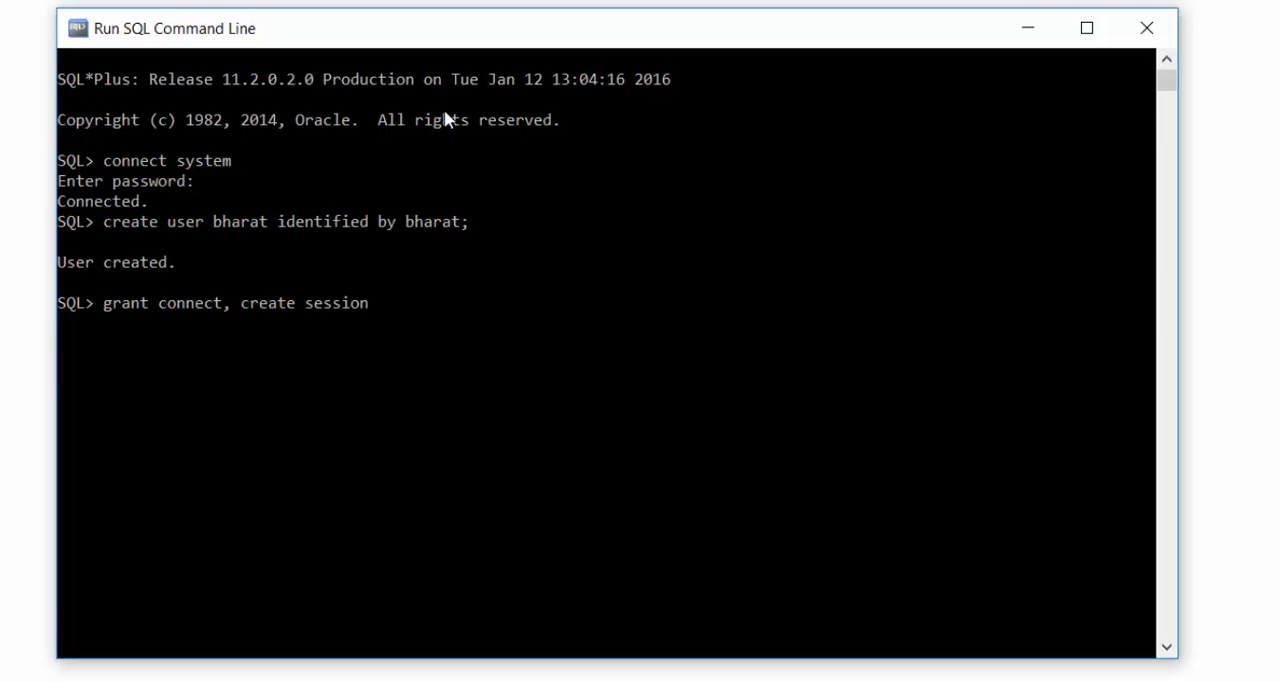
text(,)
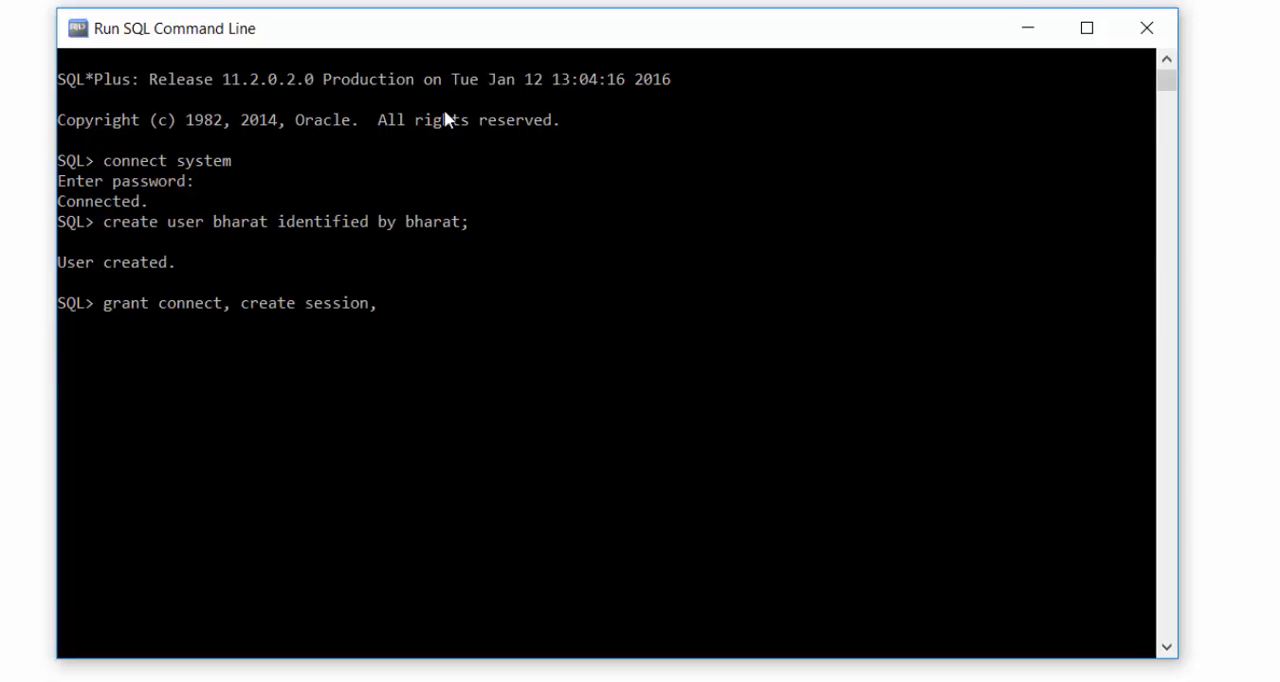
text(create table to)
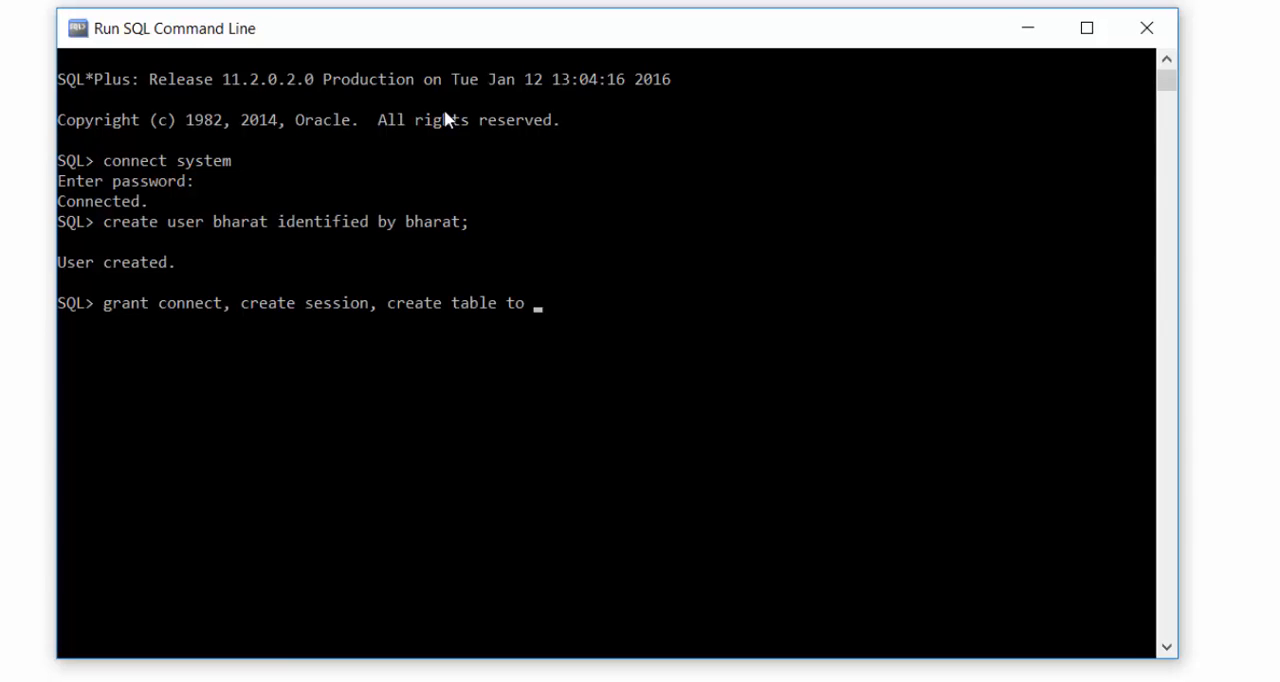
text(bharat;)
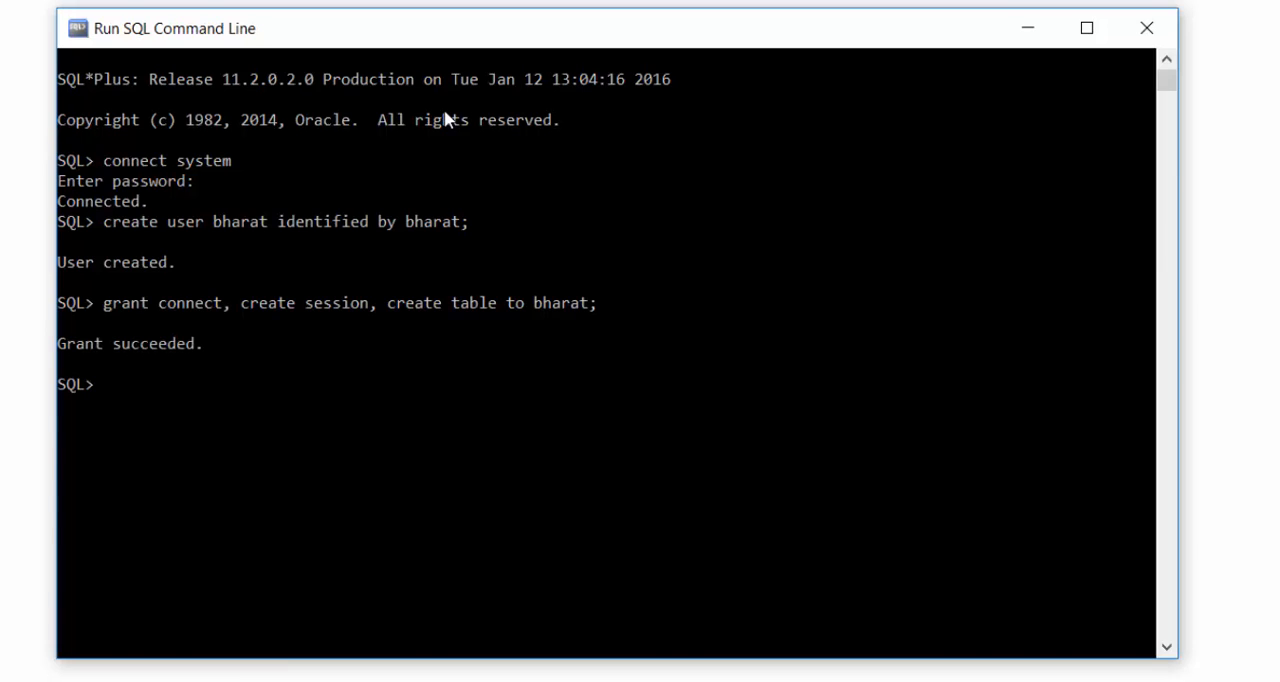
Set users as the database default tablespace, retrying after a misspelled first attempt fails
text(alter database defualt tablespace users;)
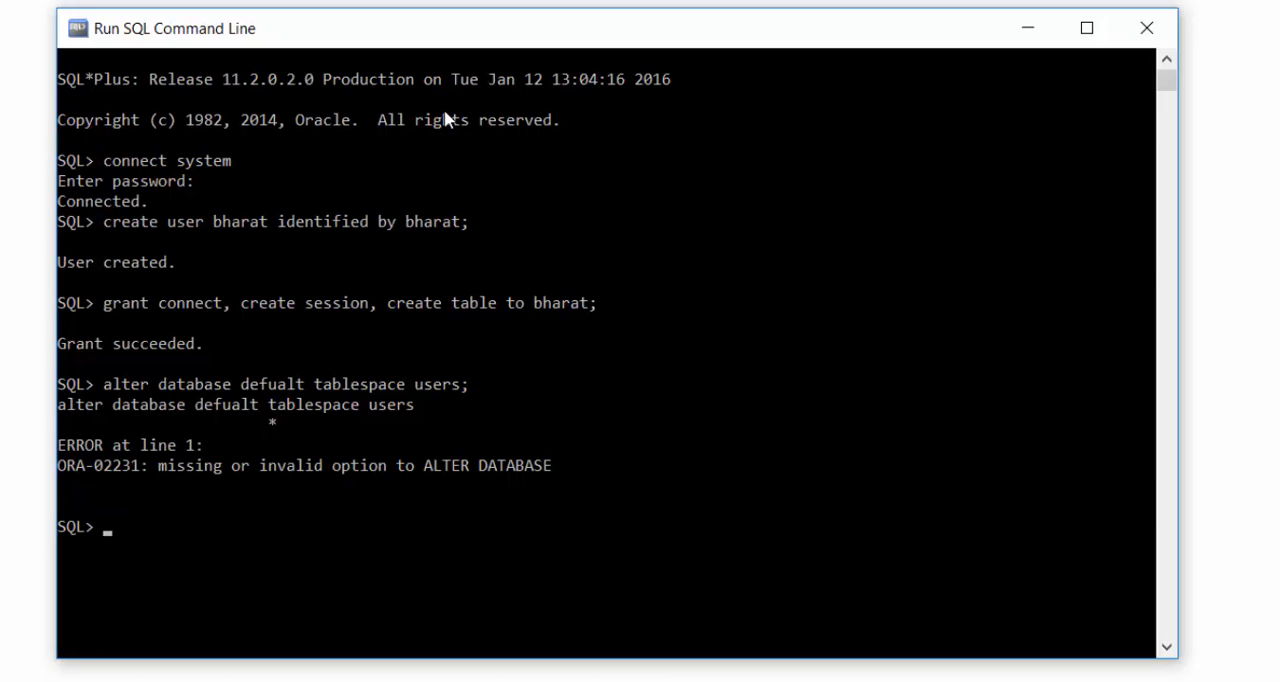
text(alt)
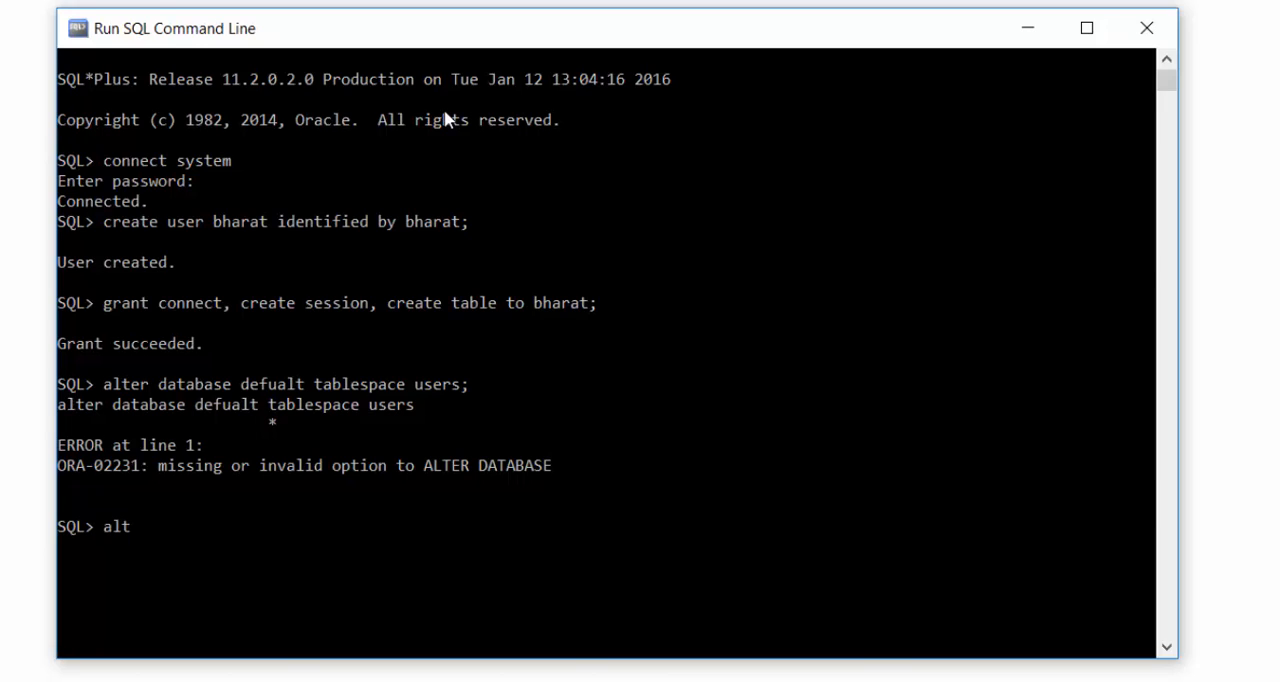
text(er)
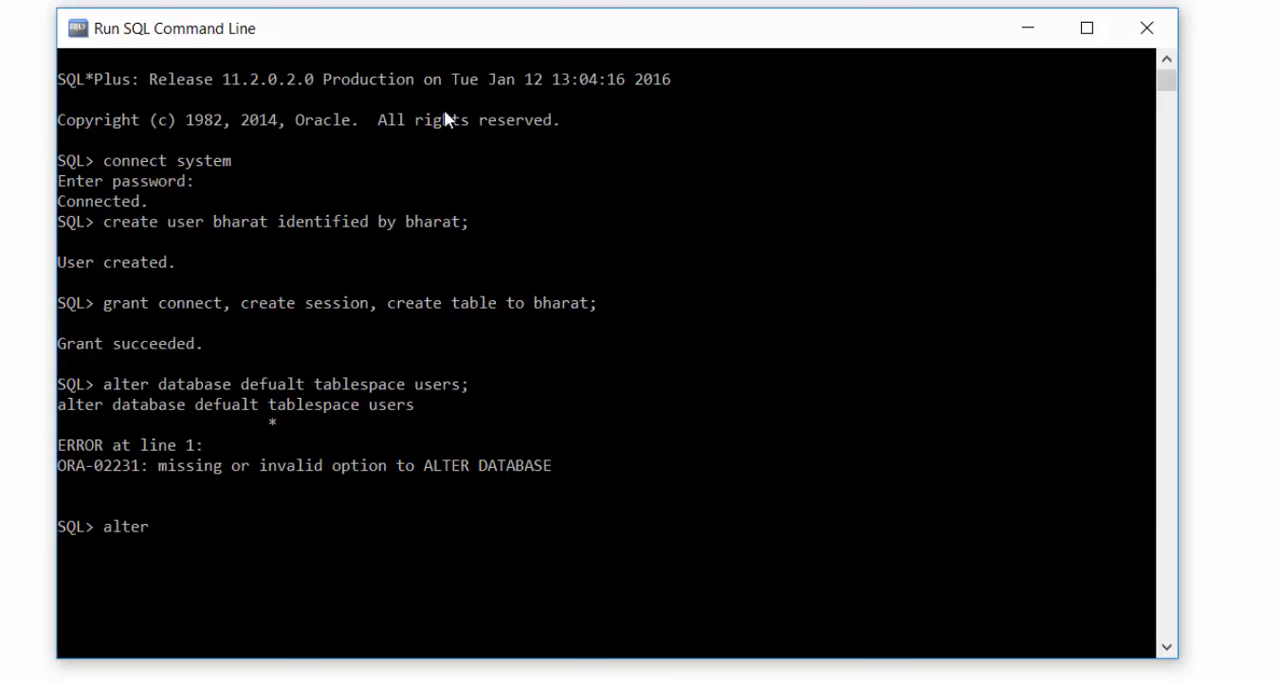
text(database d)
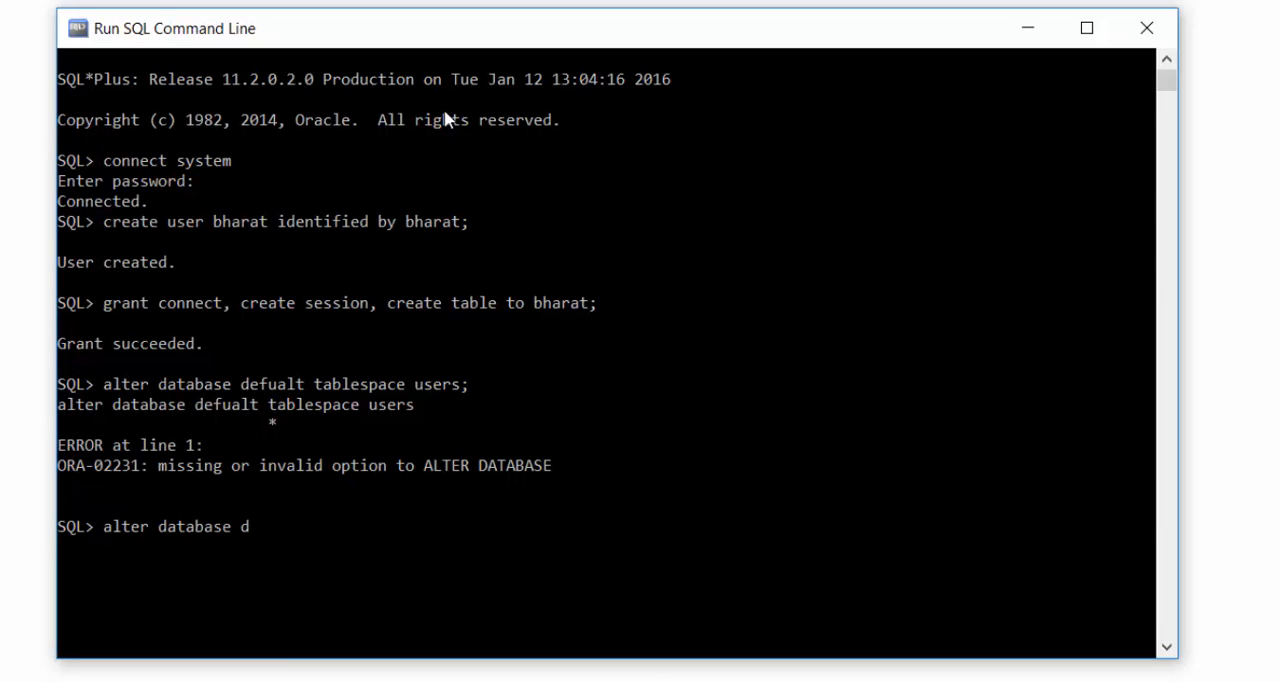
text(efault)
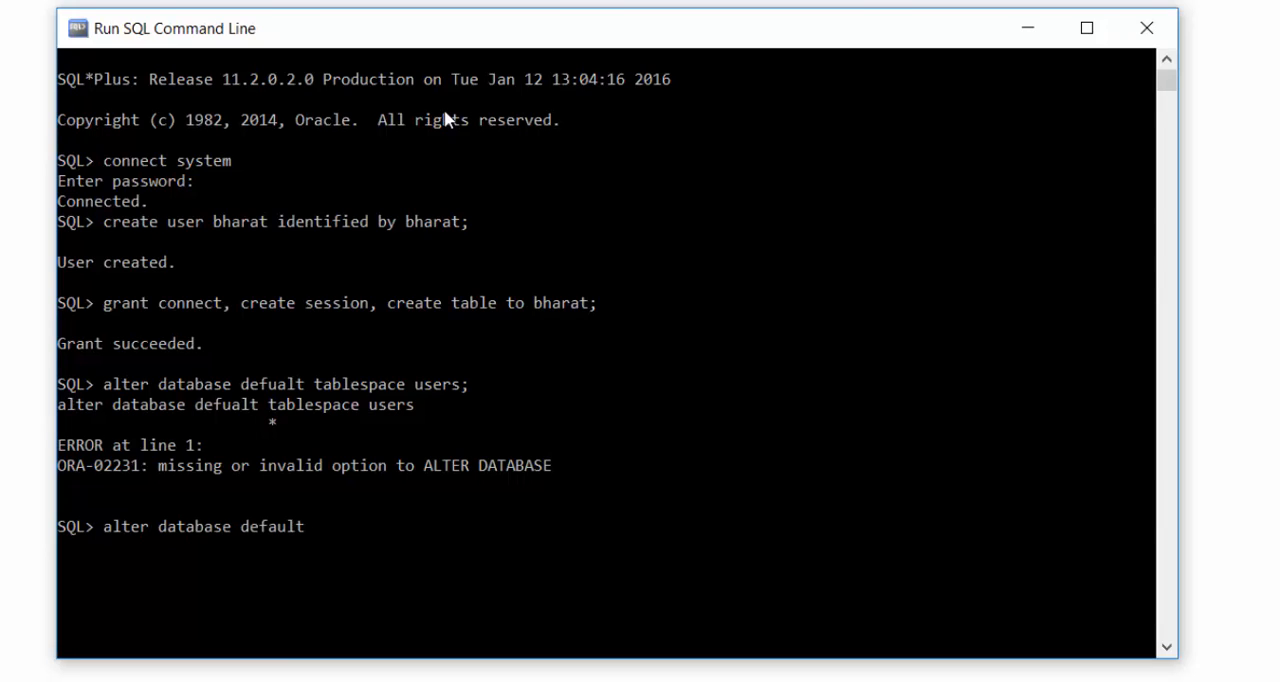
text(tab)
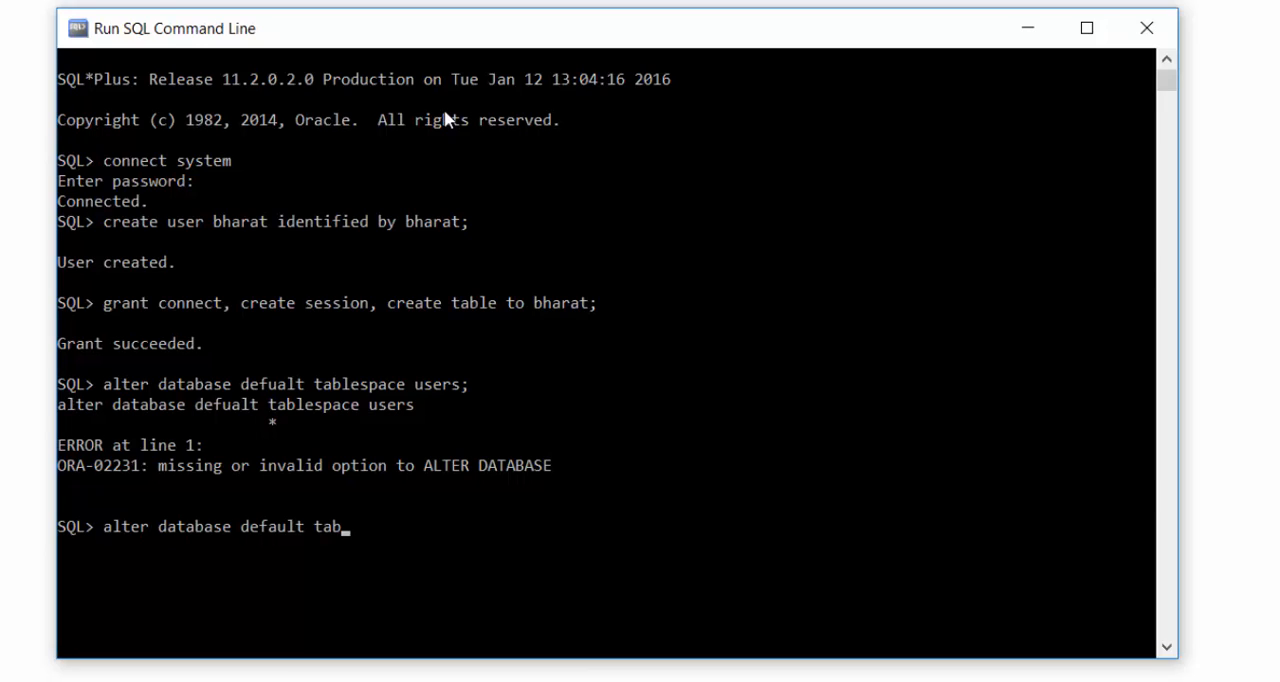
text(lepsa)
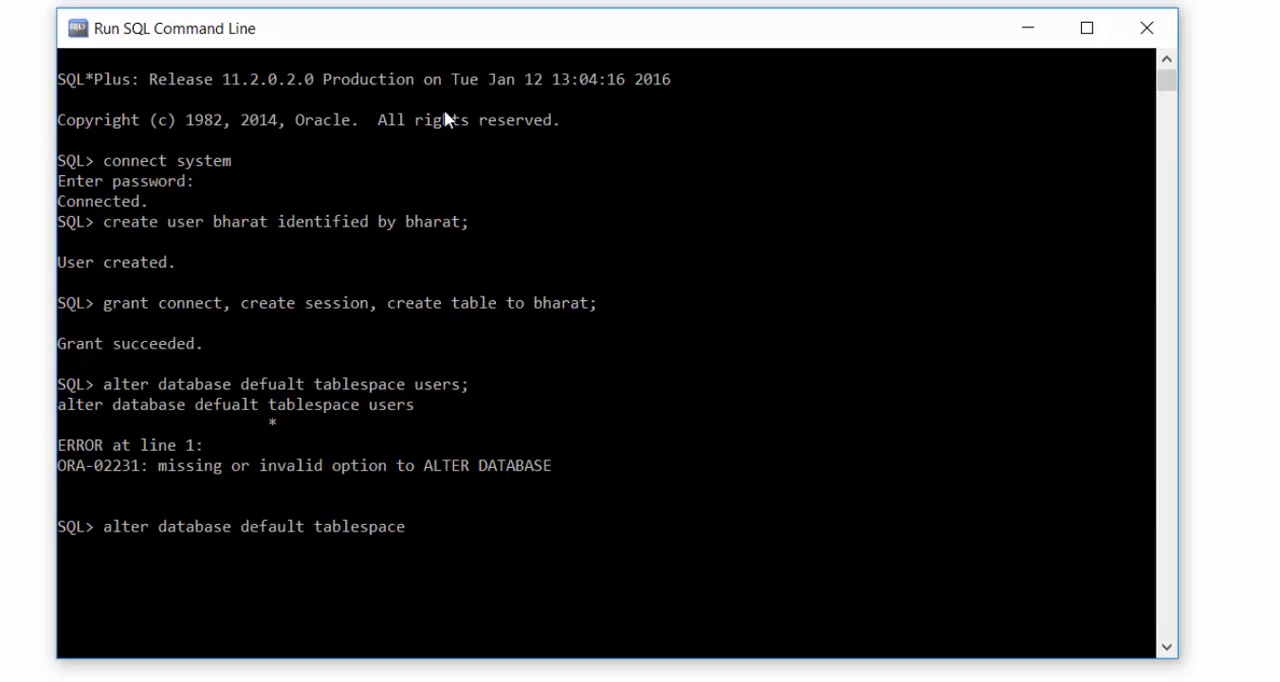
text(users;)
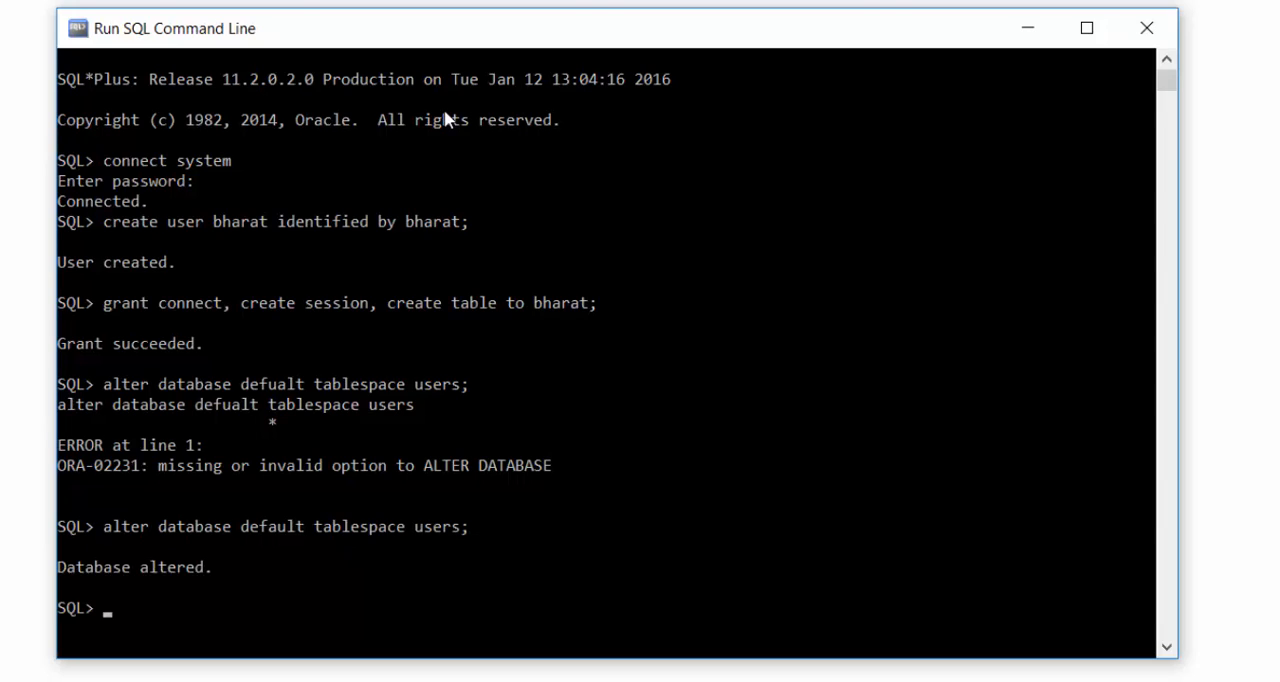
Grant unlimited tablespace to bharat
text(grant u)
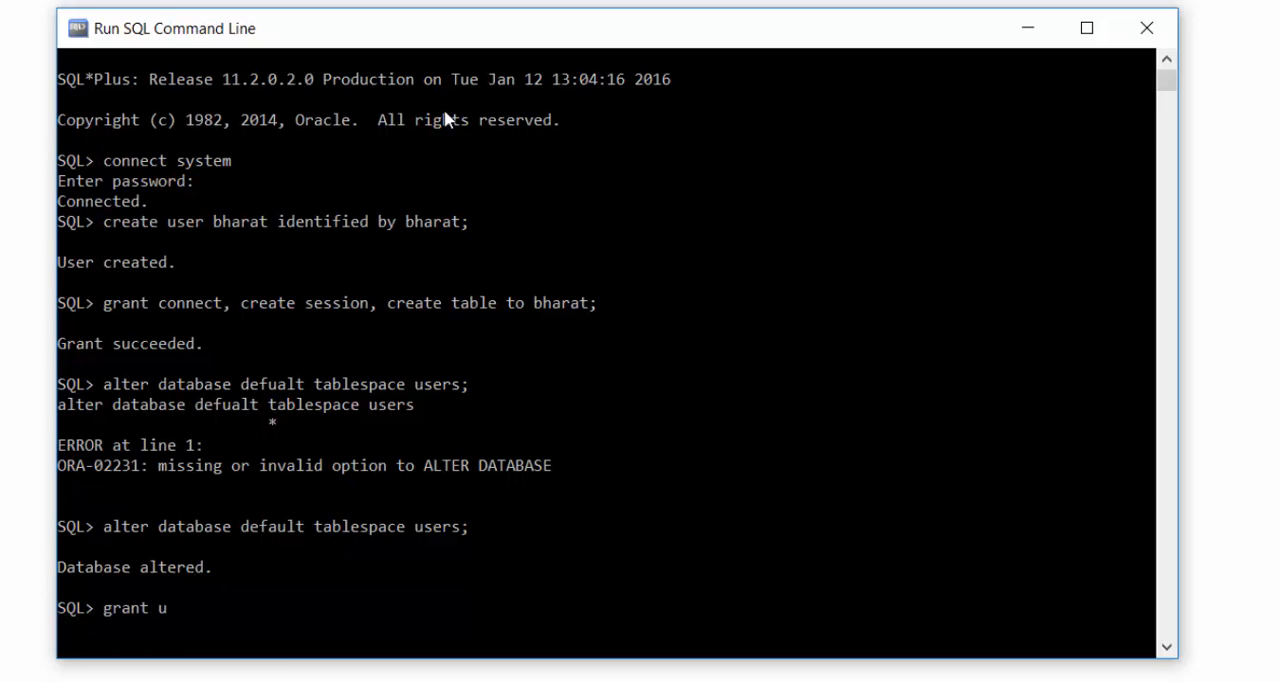
text(nlimited tablespace)
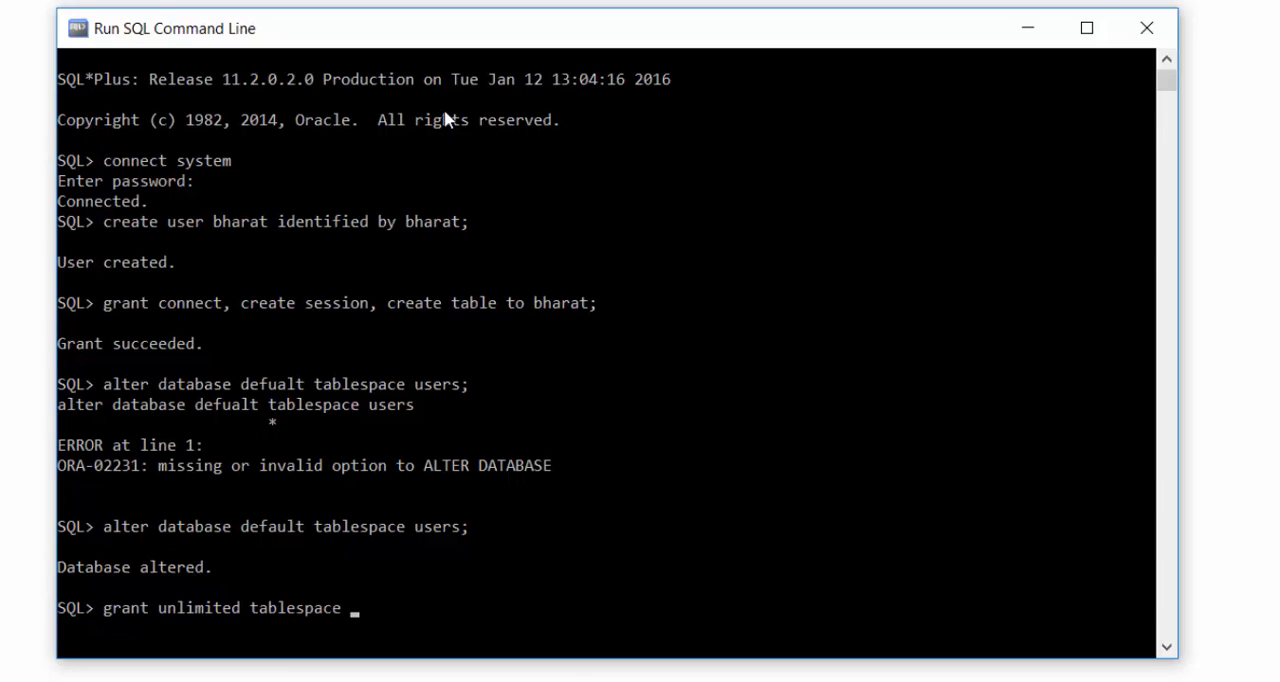
text(bhara)
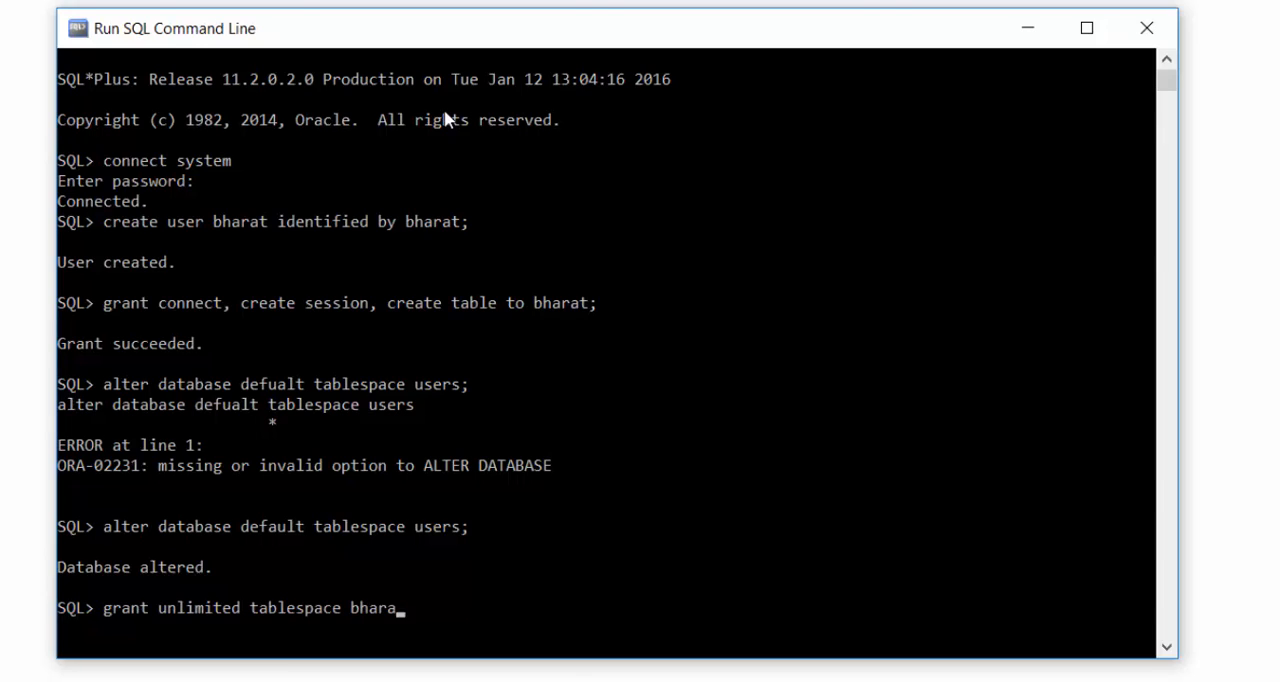
text(t)
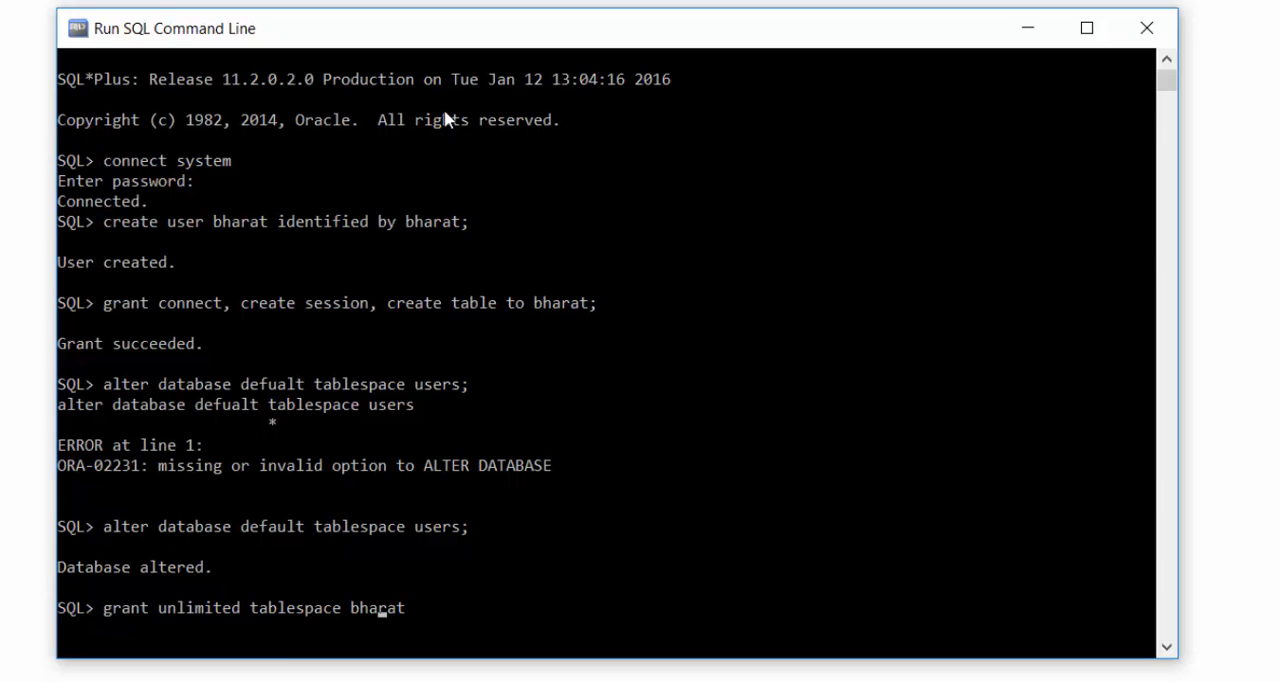
text(to)
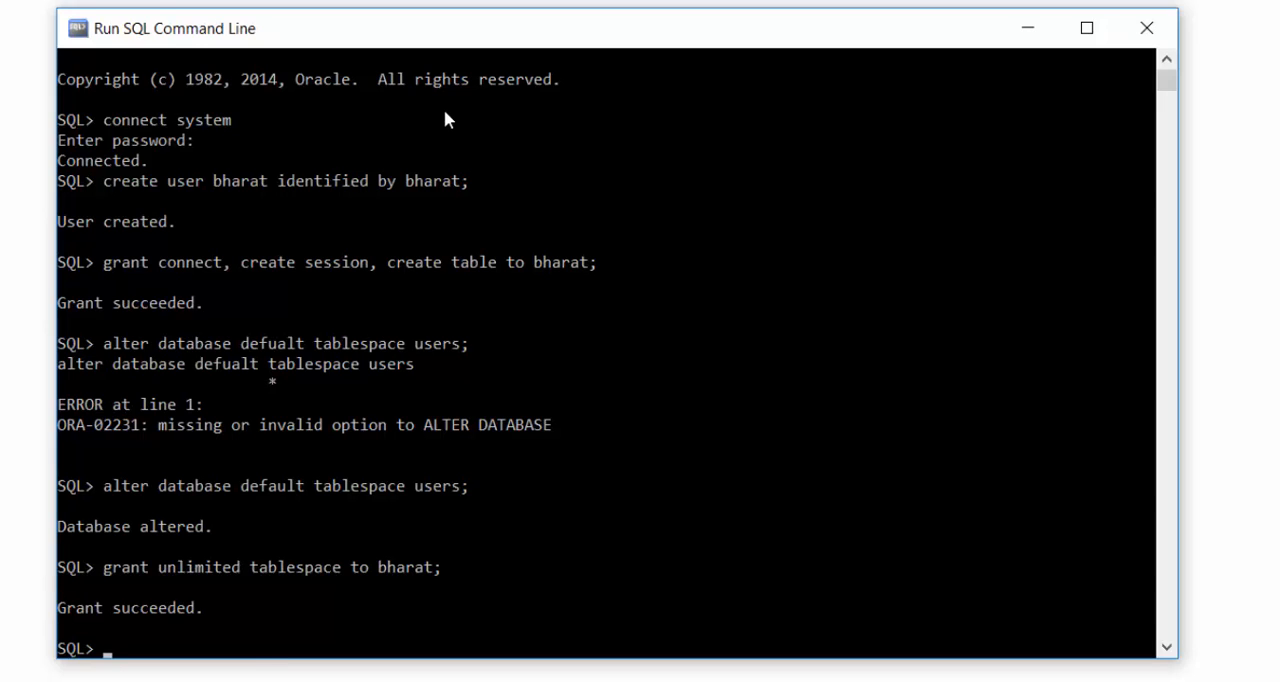
Disconnect the system session from the database
text(dis)
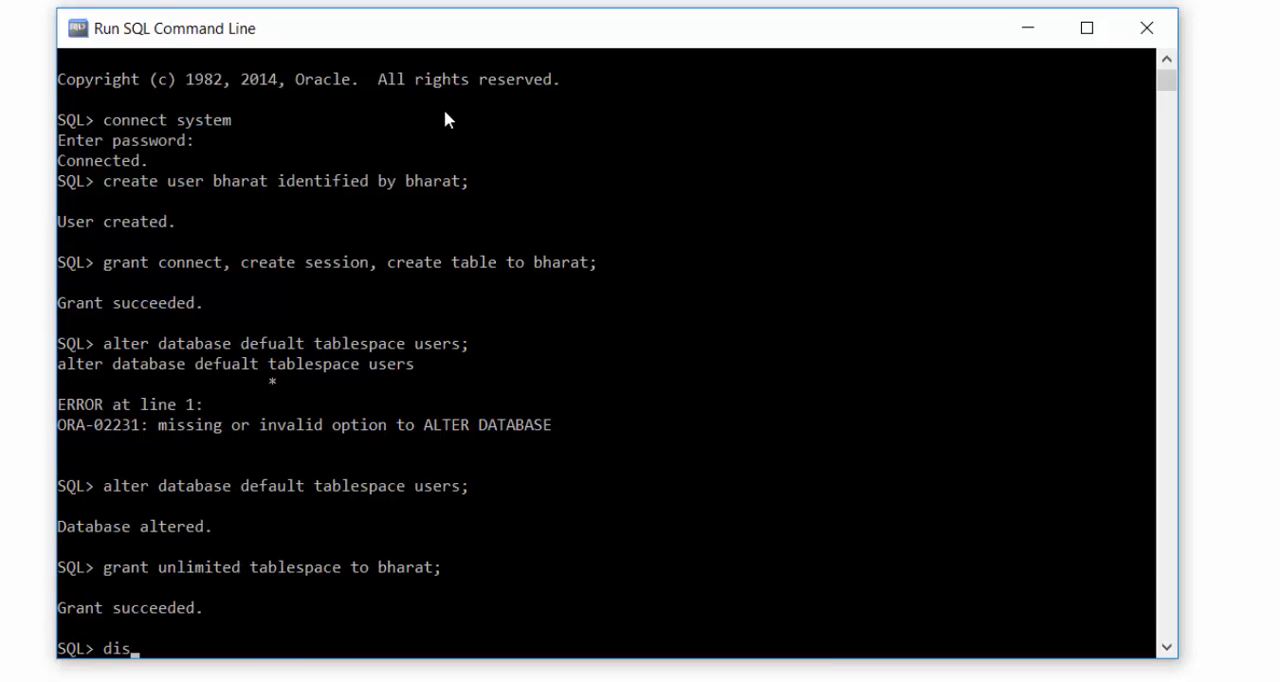
key(Enter)
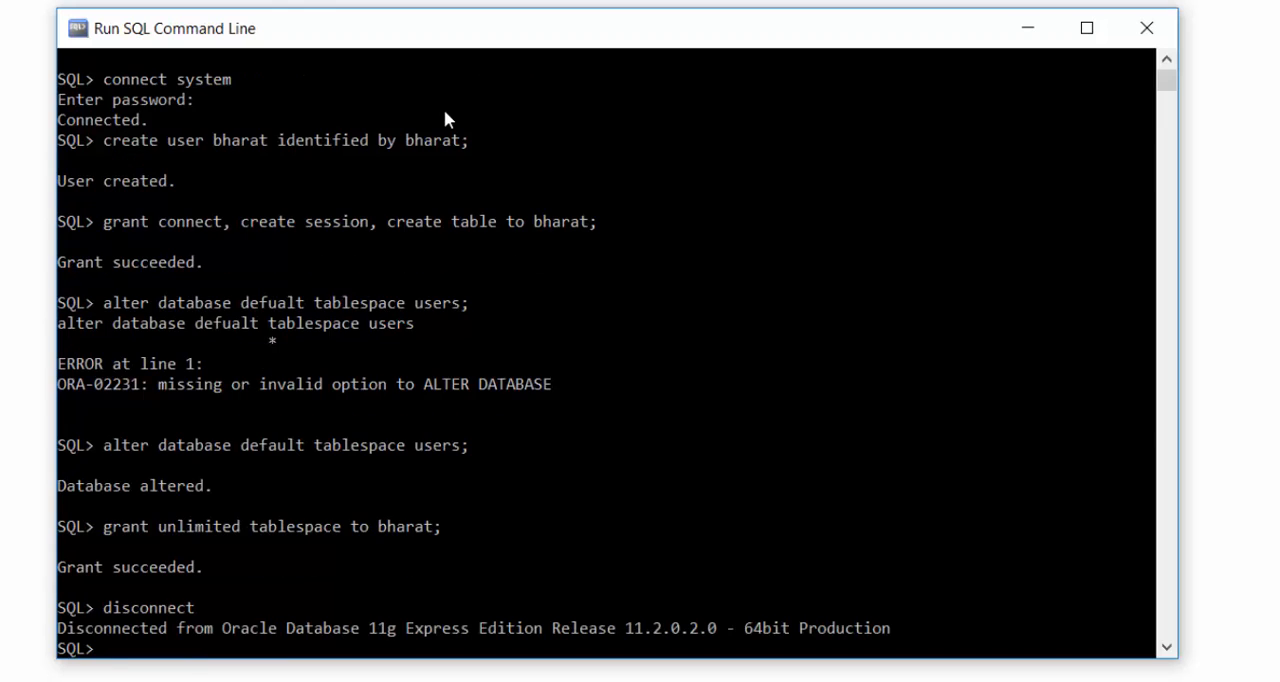